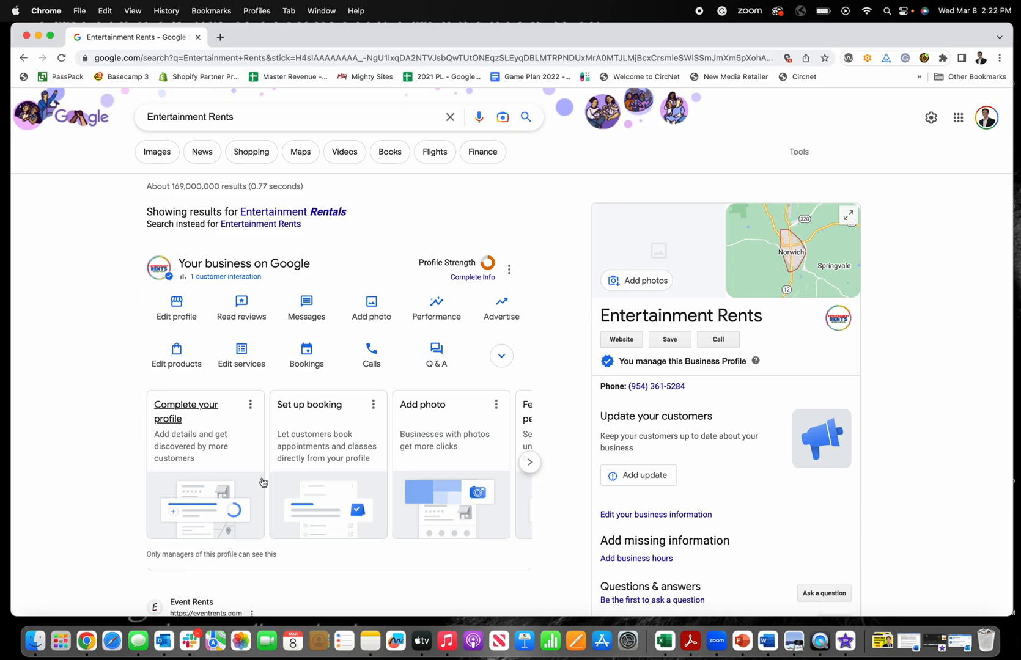
mouse_move(316, 262)
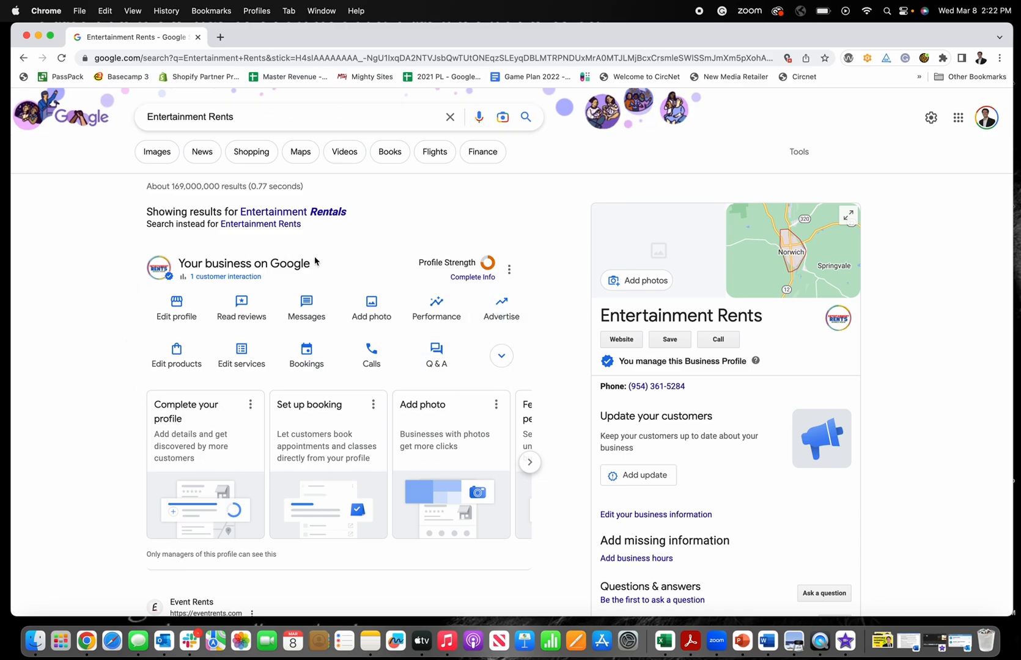
mouse_move(306, 305)
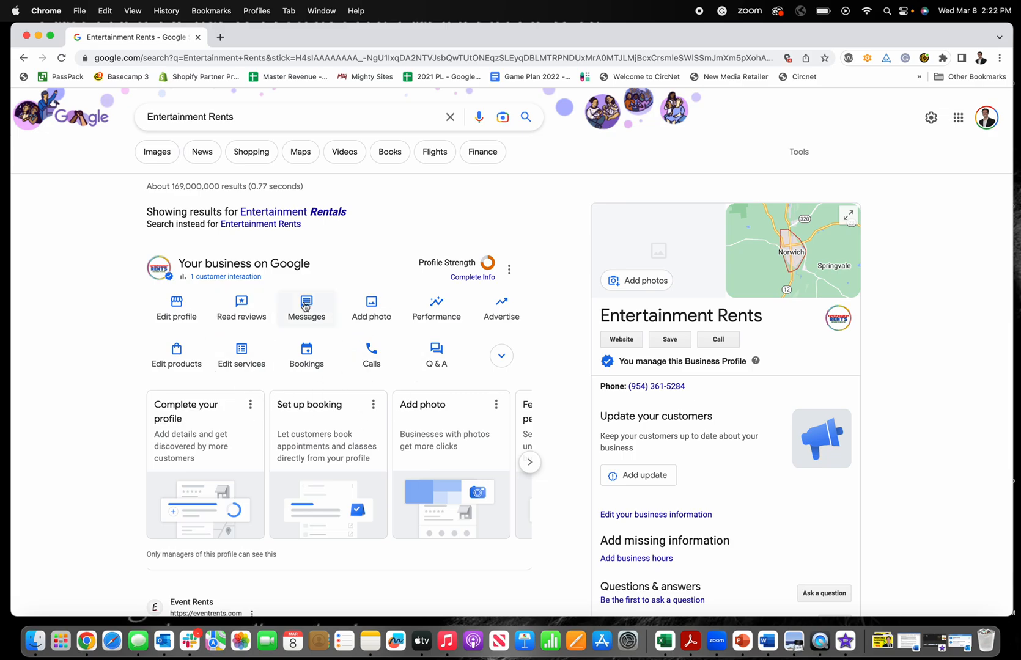
Expand the business panel to show extra actions like Add update and Ask for reviews
left_click(502, 356)
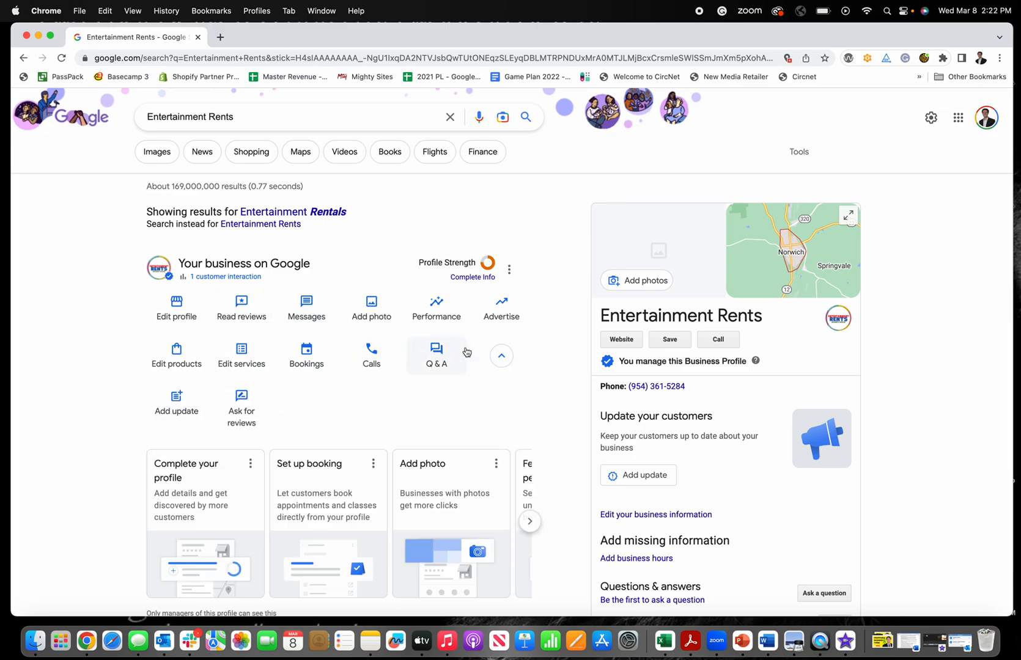
mouse_move(721, 329)
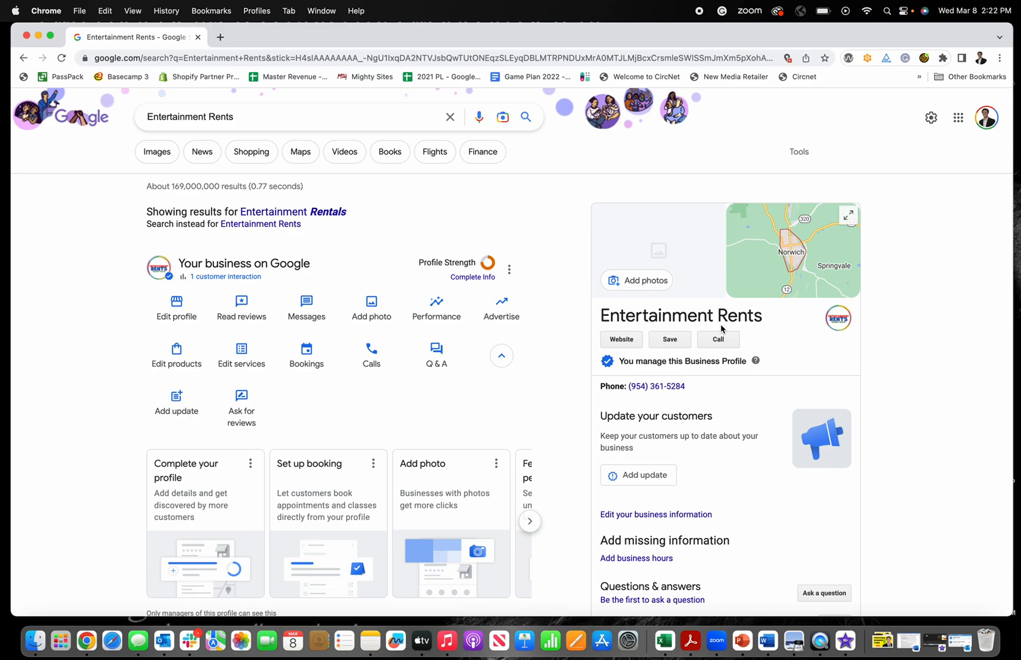
mouse_move(306, 355)
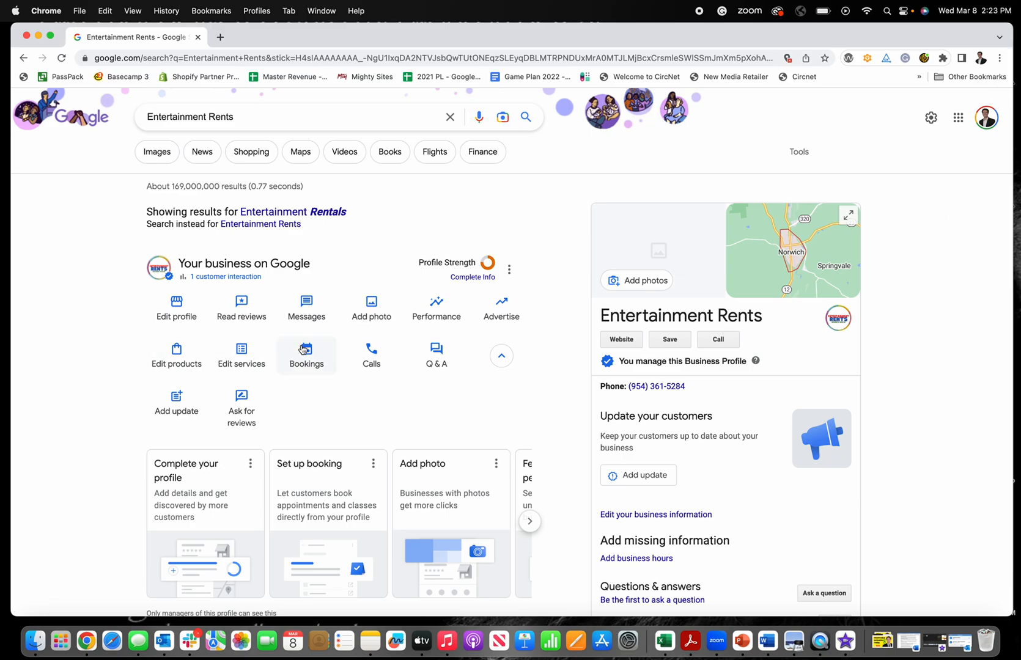
mouse_move(669, 414)
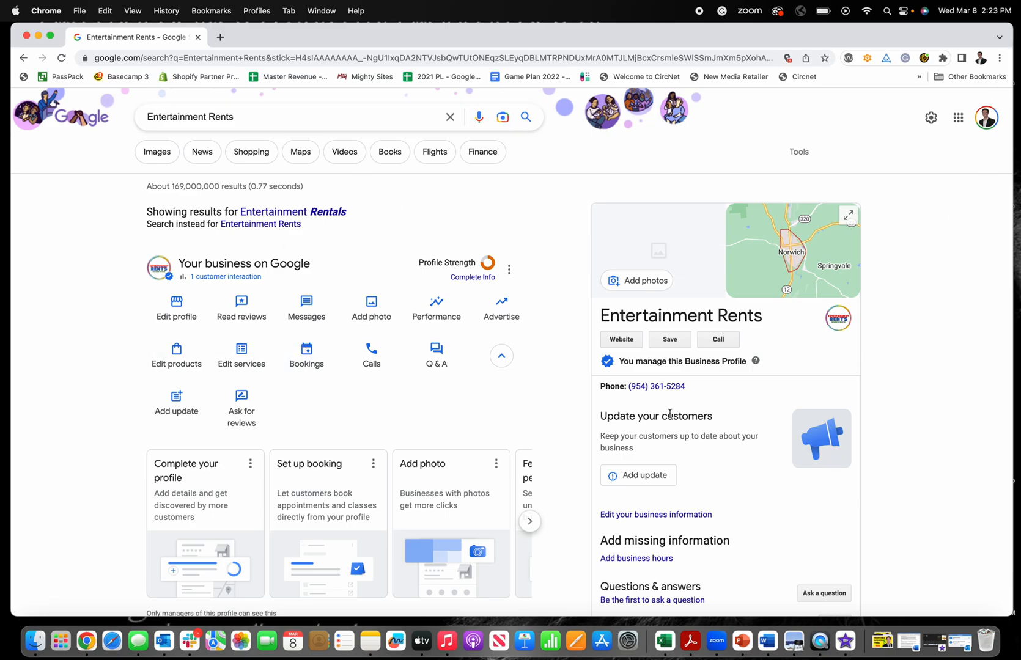
mouse_move(969, 171)
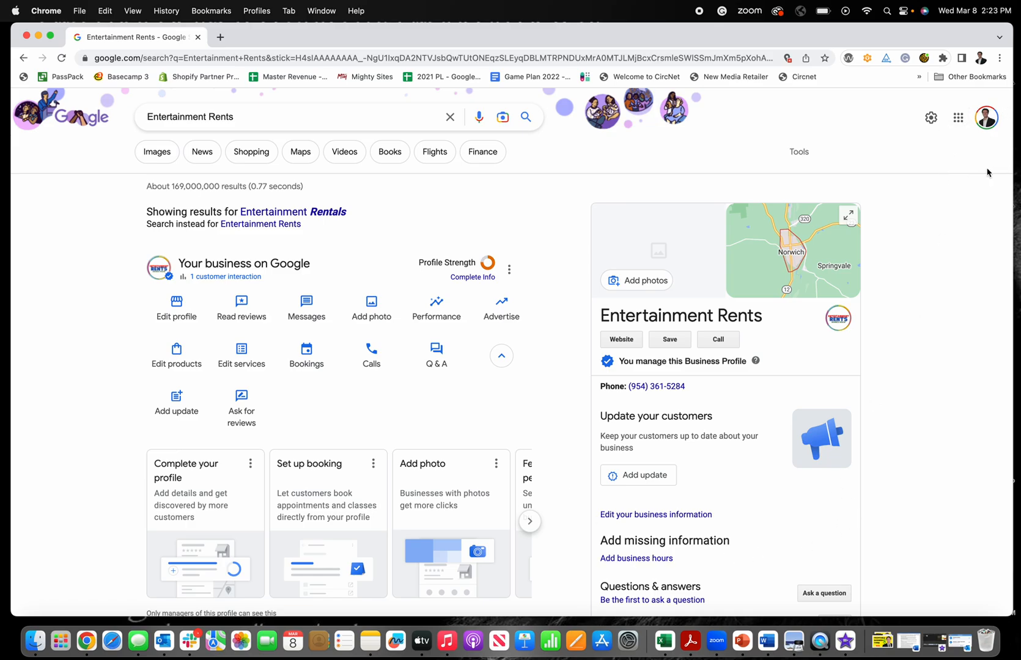
mouse_move(958, 117)
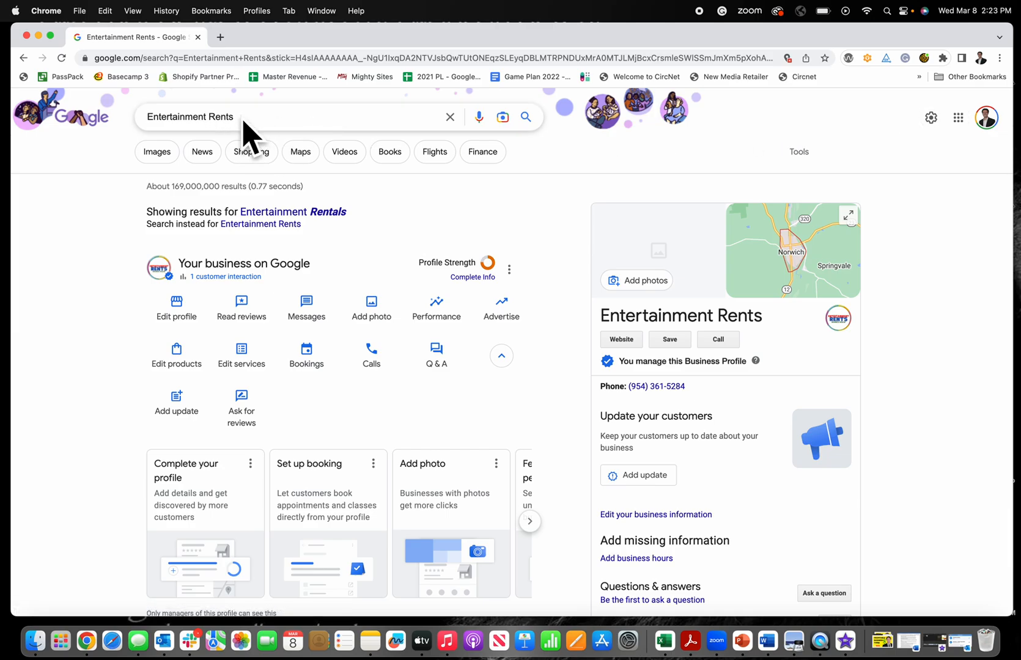
mouse_move(819, 164)
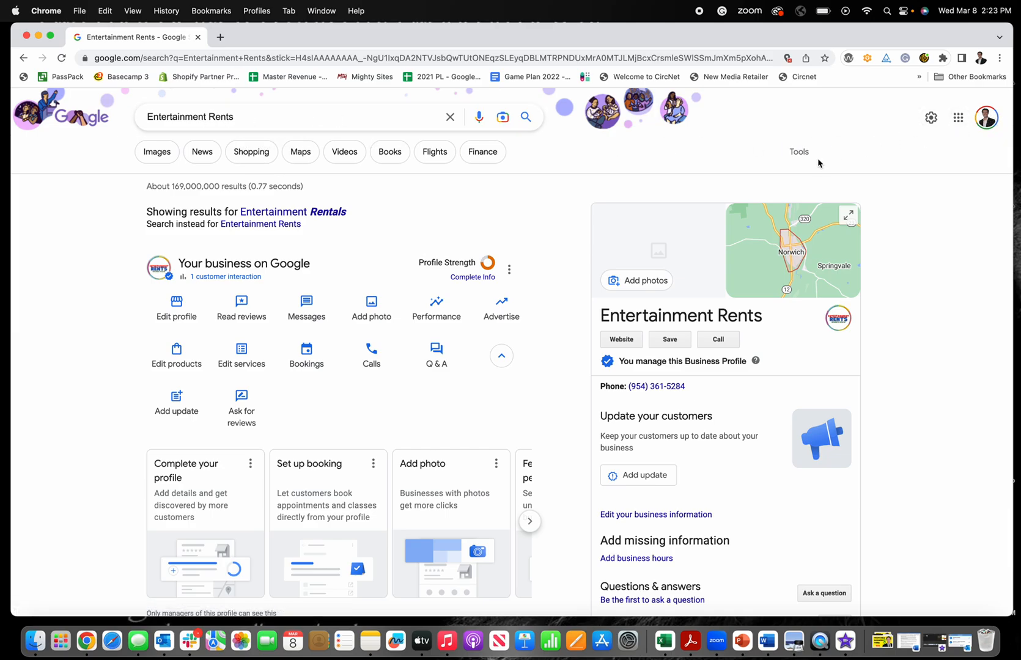
mouse_move(615, 344)
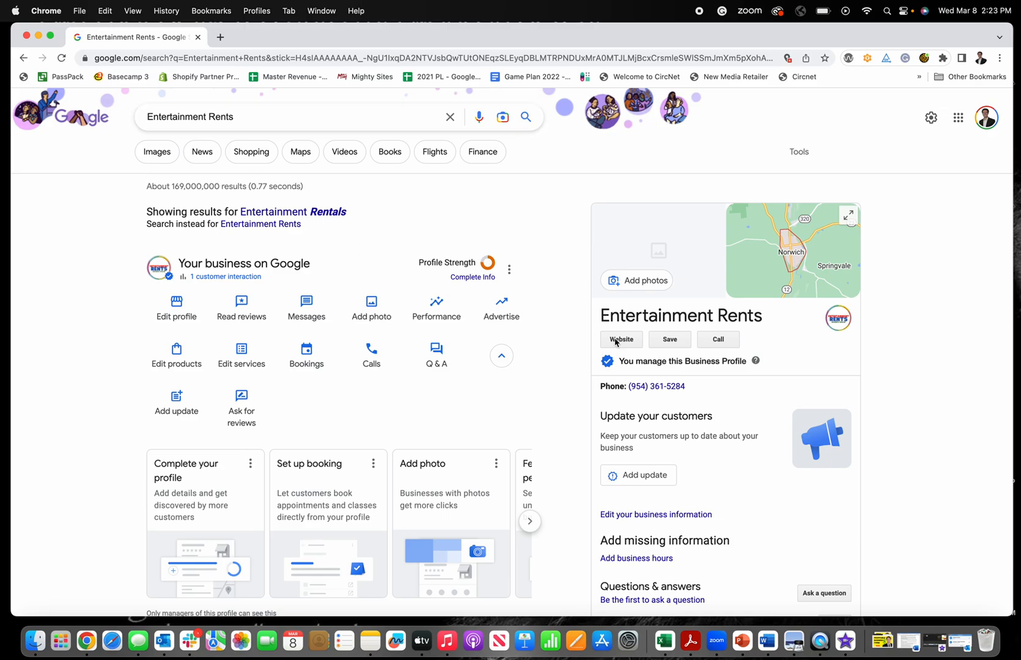
mouse_move(810, 308)
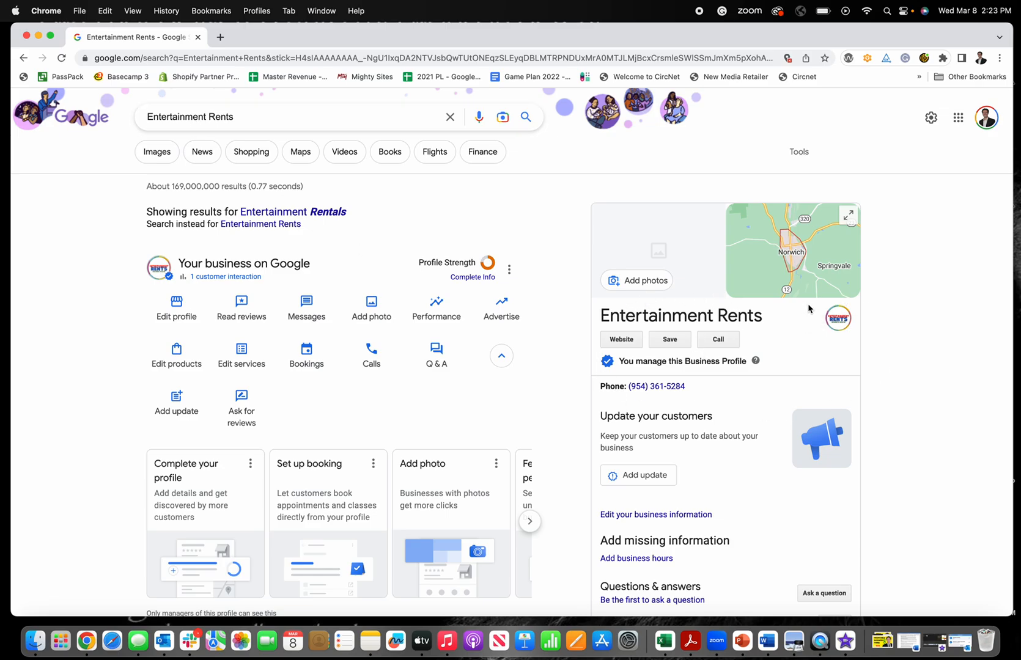
mouse_move(344, 152)
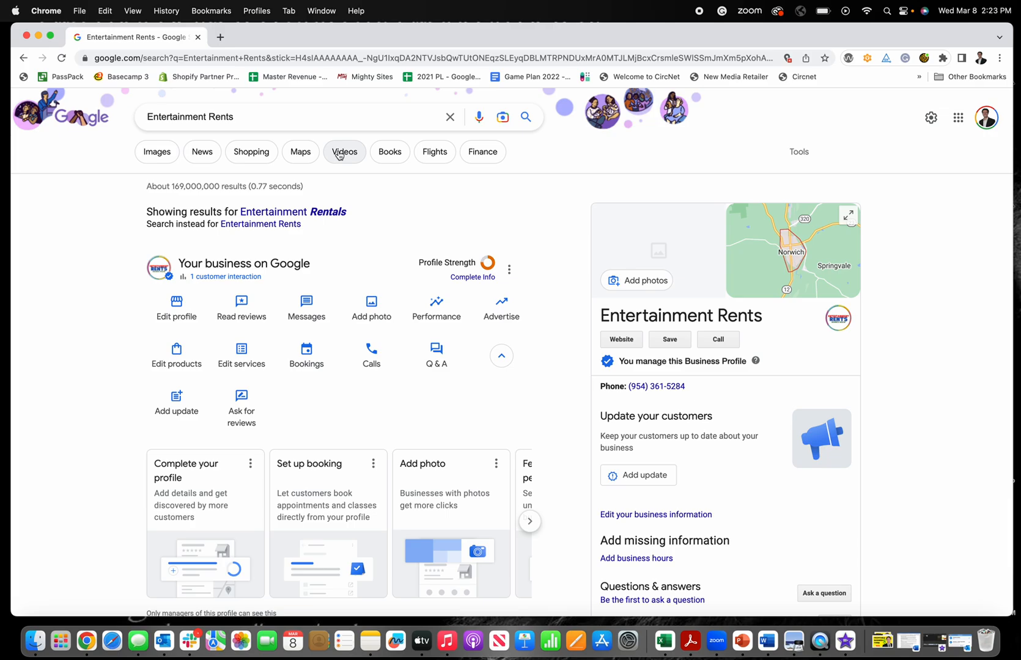
mouse_move(176, 356)
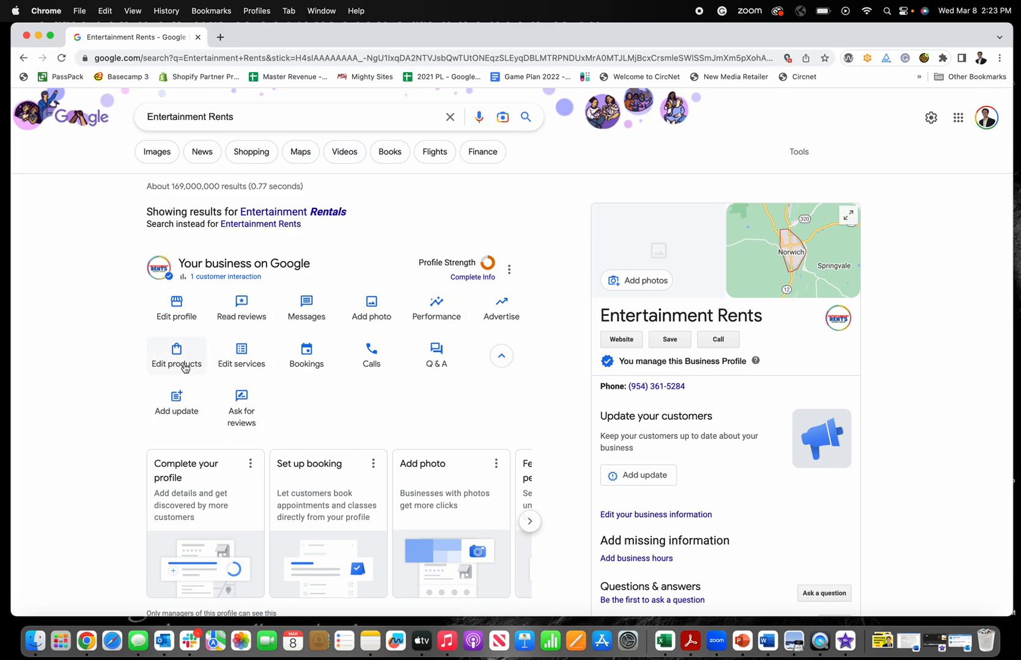
mouse_move(176, 309)
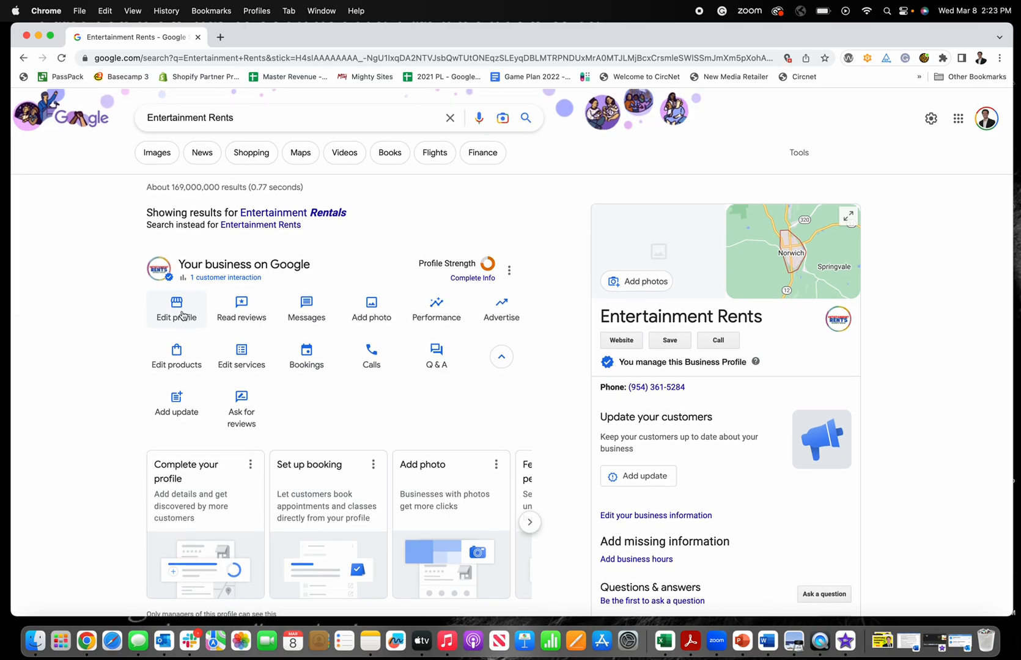
Open the Business information editor and go through Contact to the Hours section
left_click(176, 309)
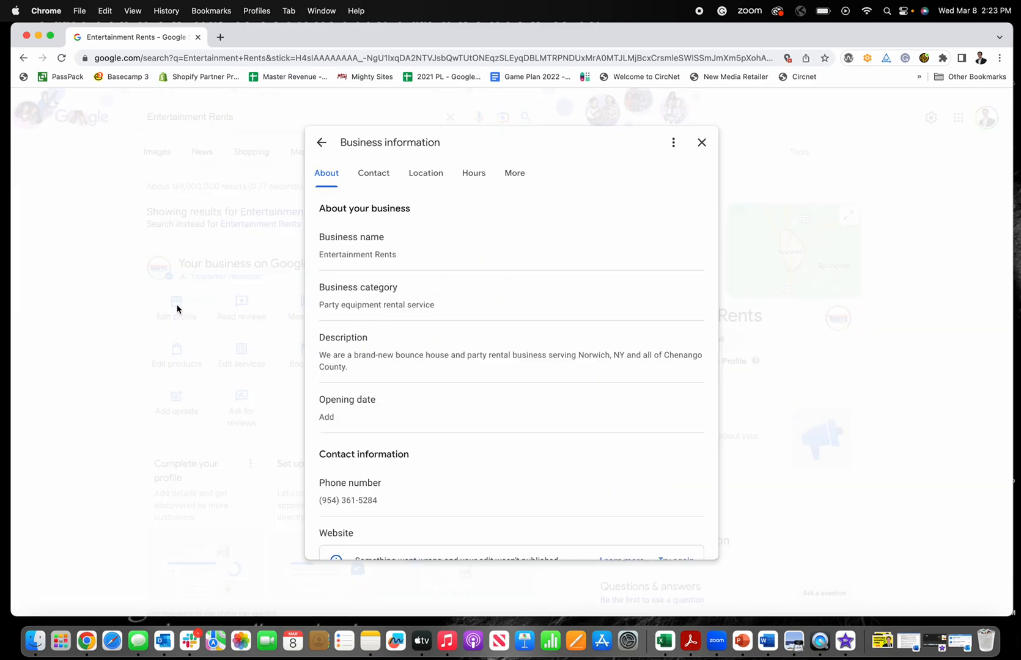
mouse_move(373, 174)
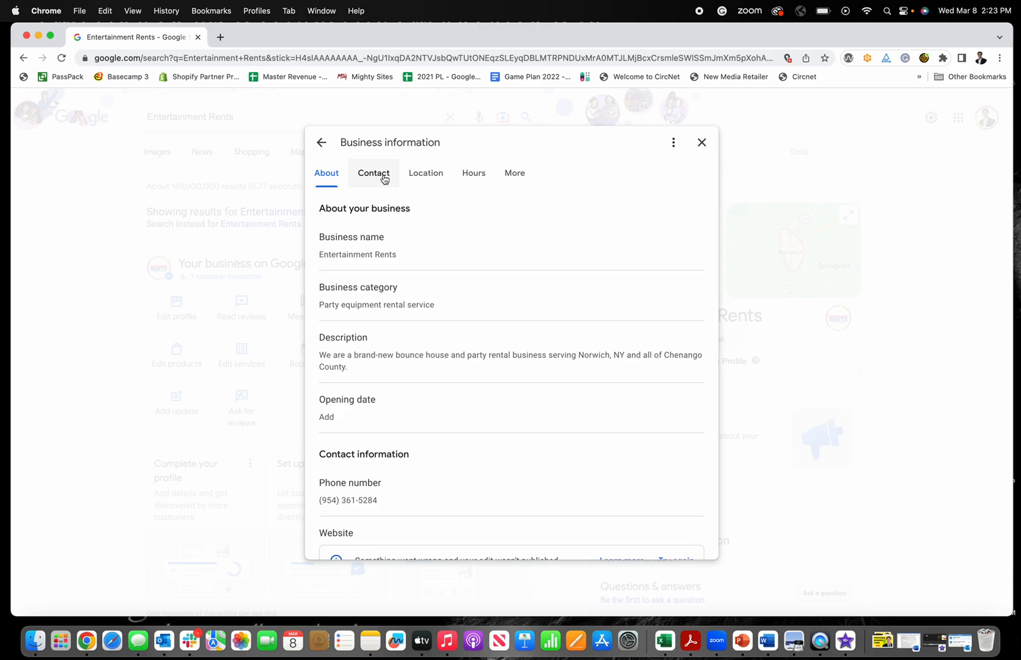
left_click(374, 173)
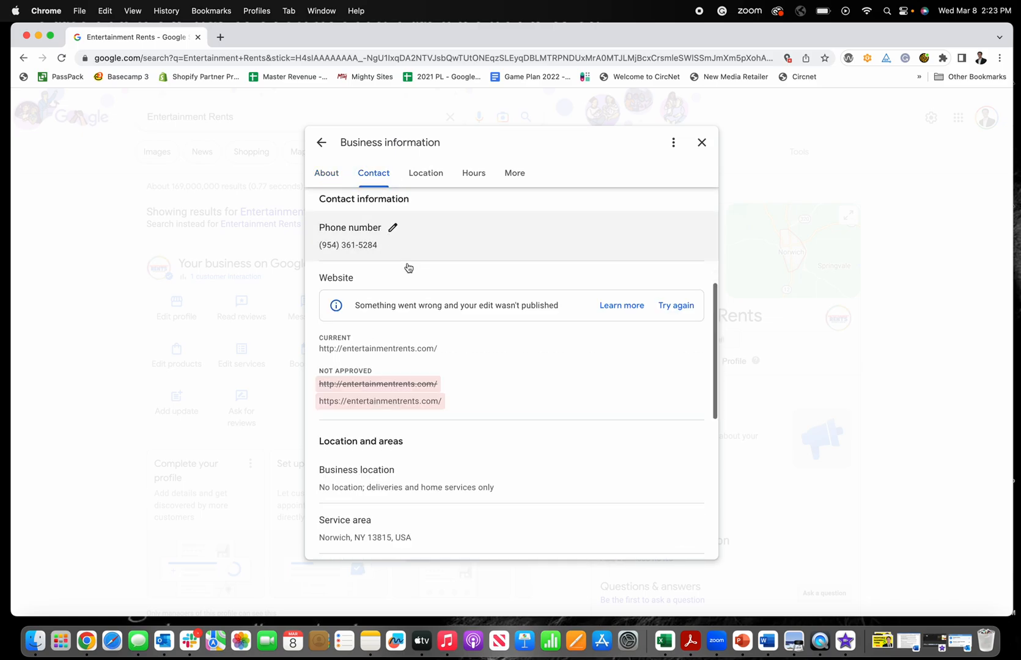
left_click(473, 172)
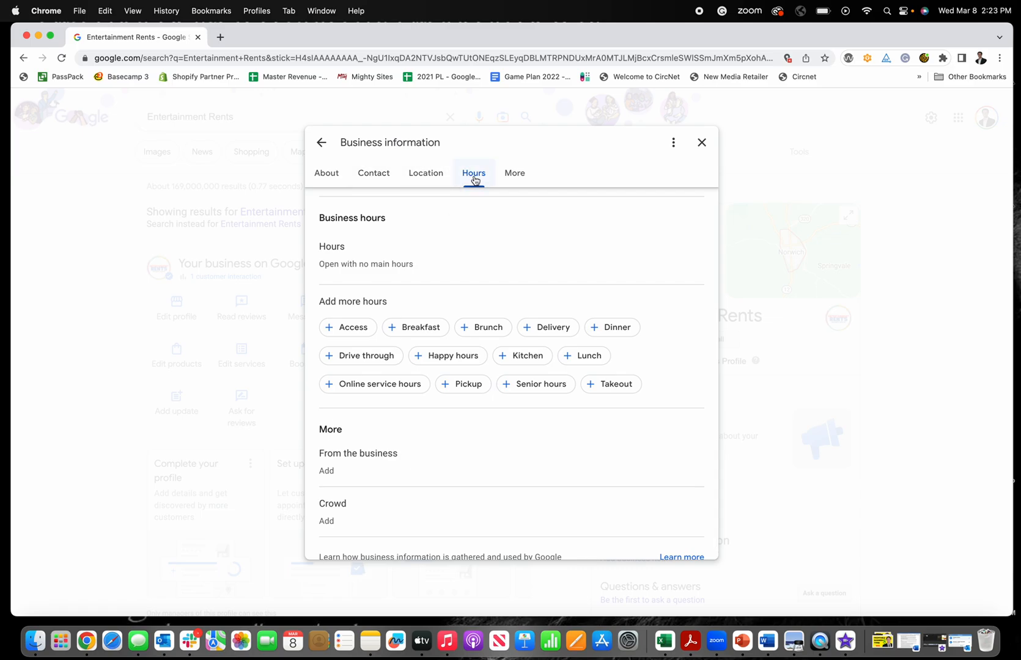
mouse_move(356, 249)
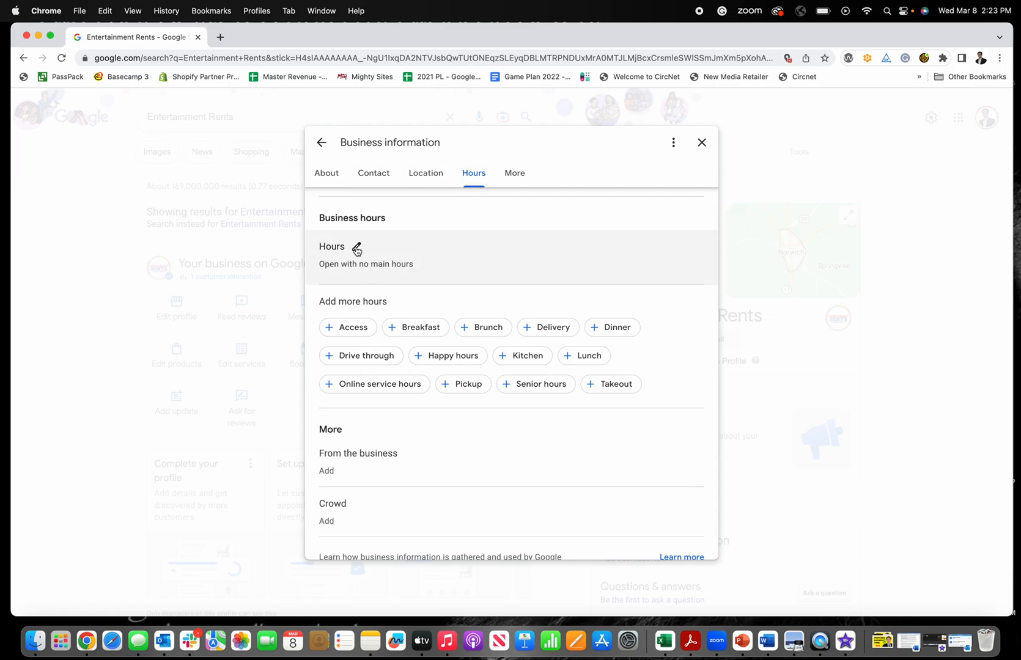
Edit the hours and choose 'Open with main hours', showing the days list
left_click(356, 249)
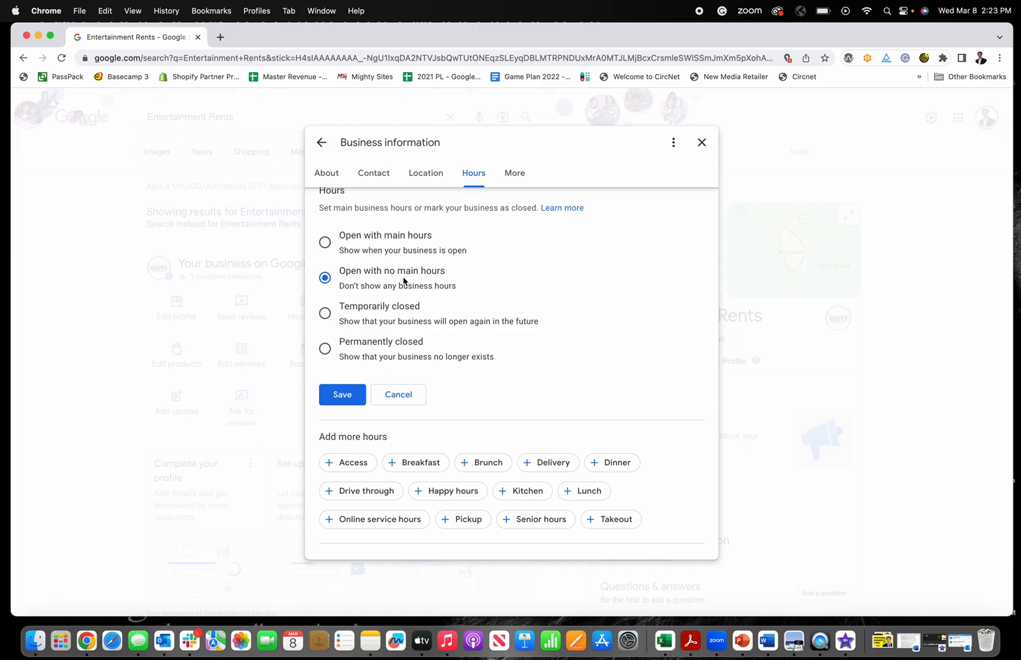
mouse_move(385, 312)
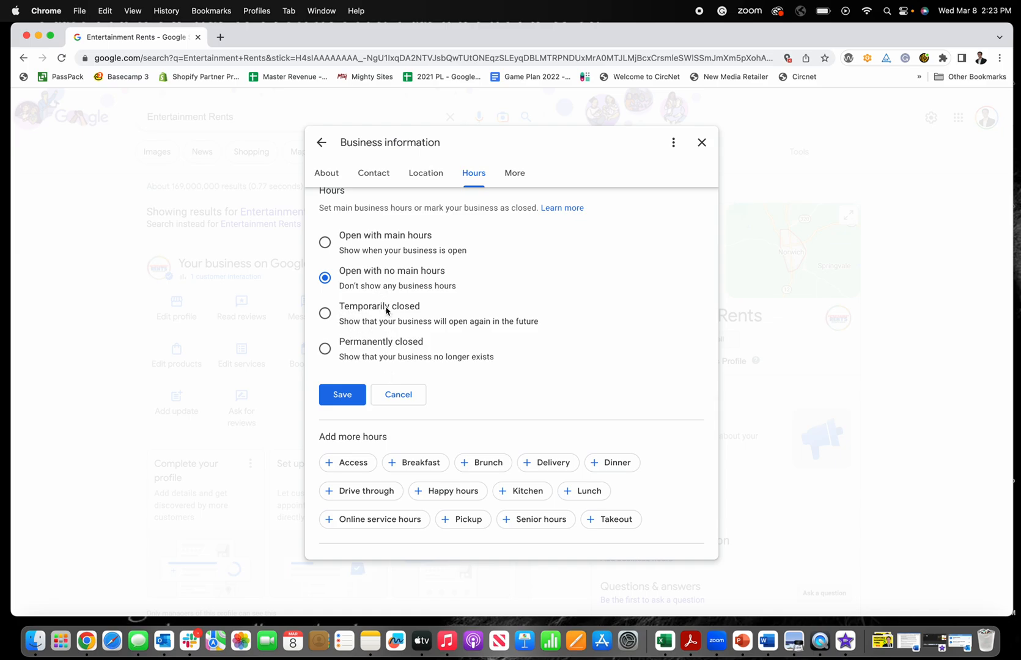
scroll("up", 3)
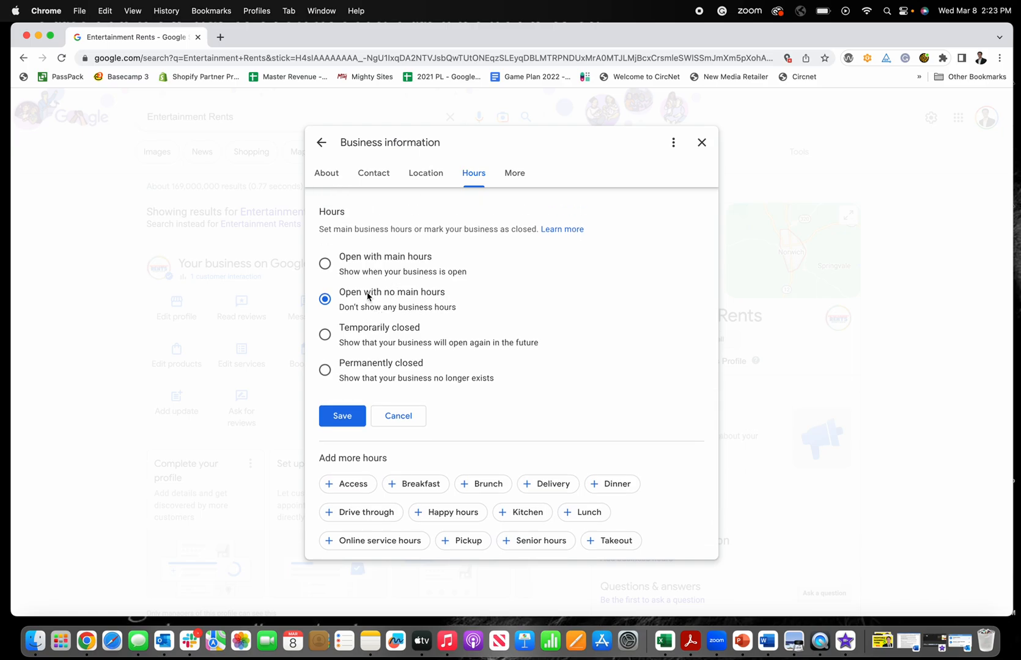
left_click(326, 263)
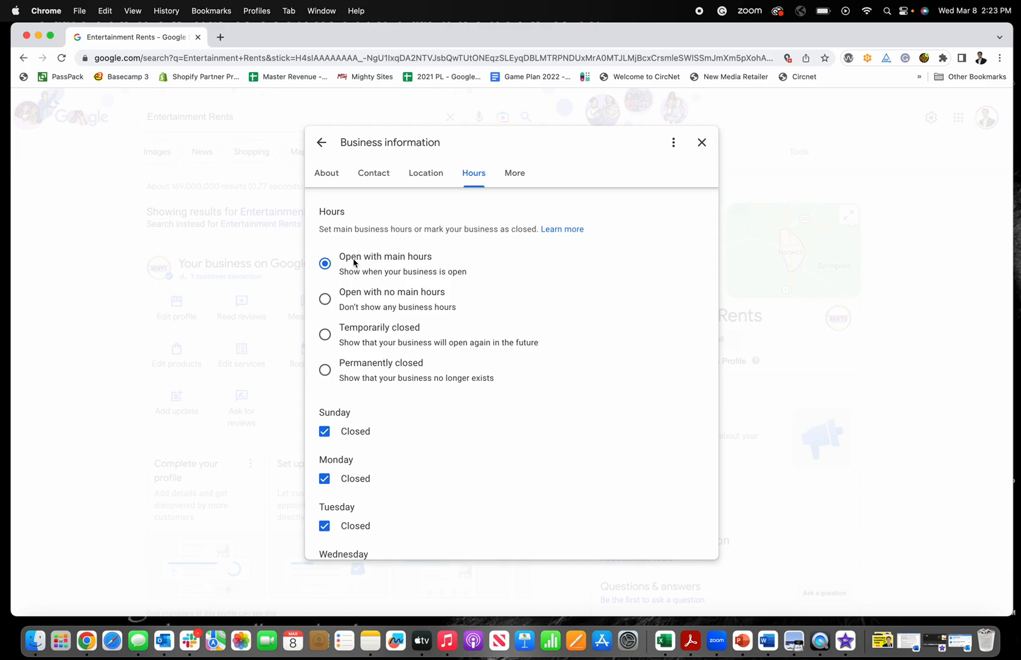
scroll("down", 3)
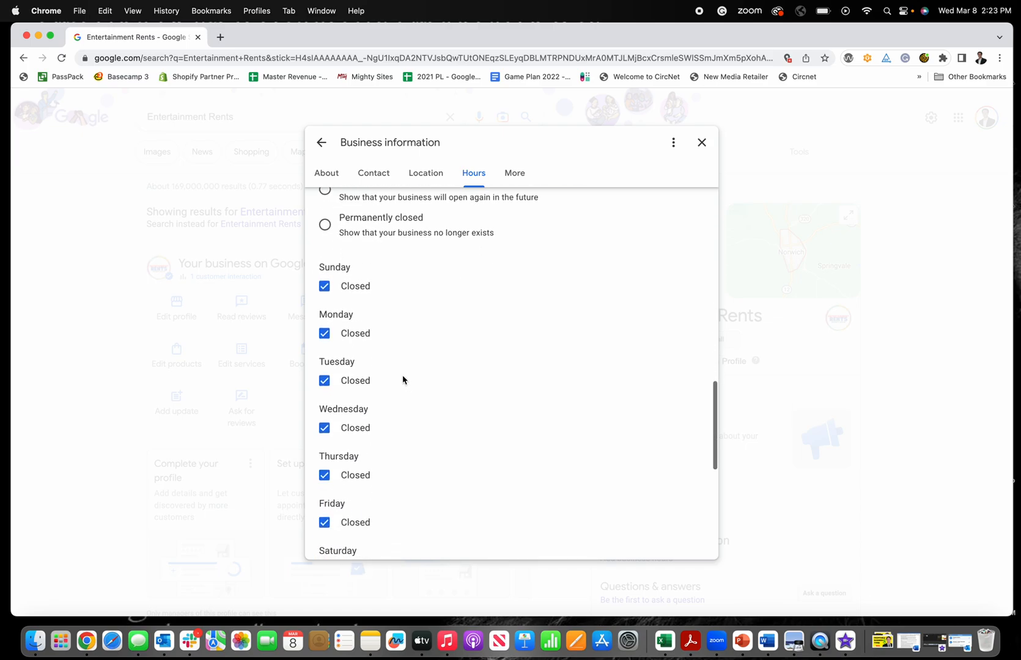
Keep Sunday closed, open Monday 9–5 and set Tuesday to open 10:00 AM–5 PM
left_click(324, 286)
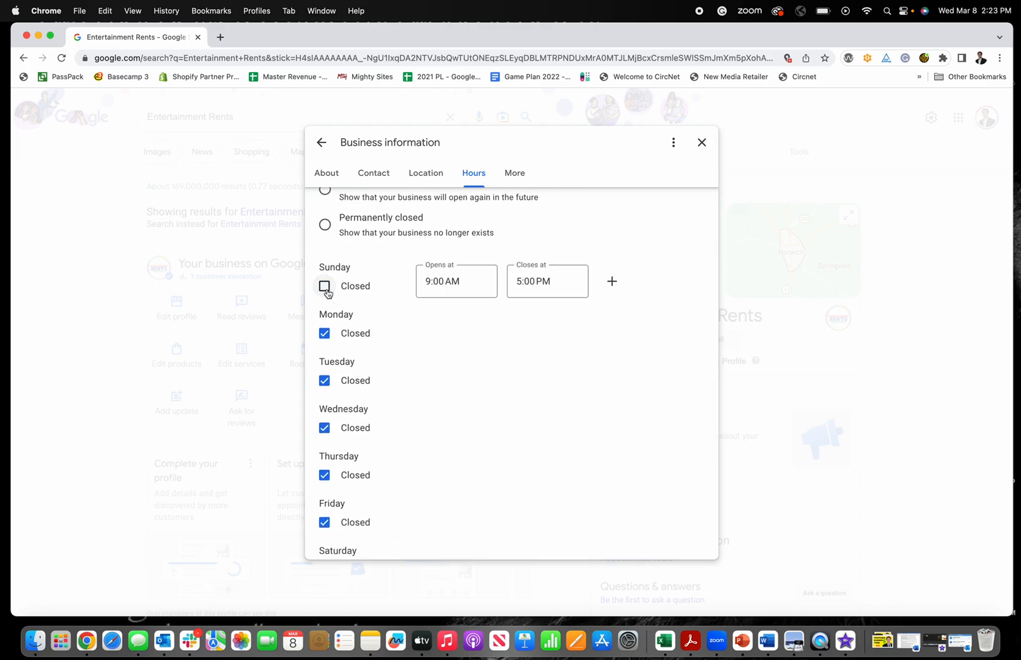
left_click(324, 286)
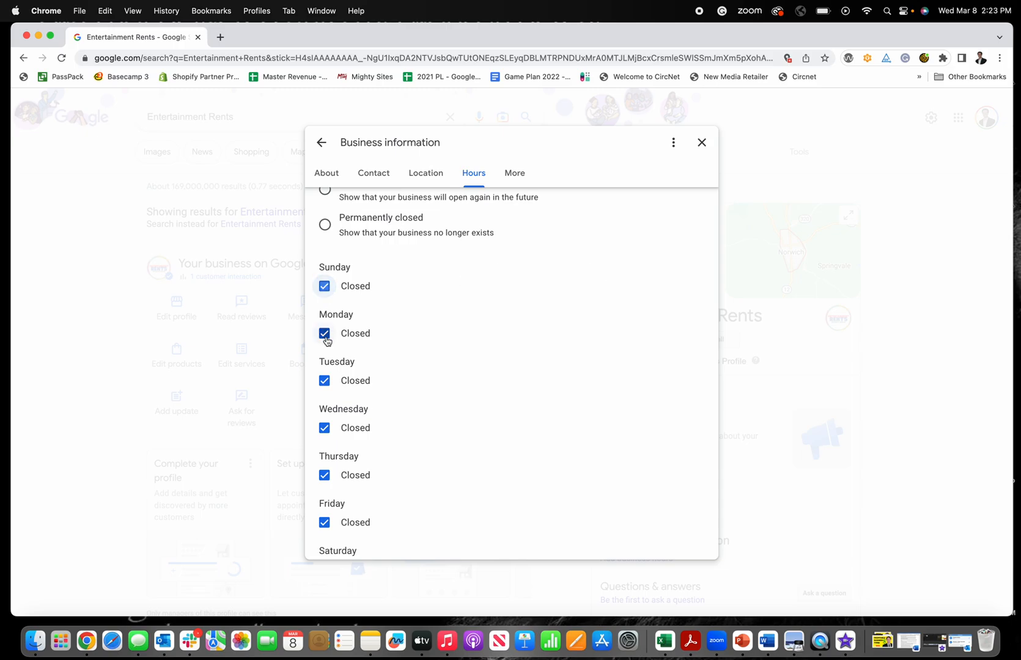
left_click(324, 333)
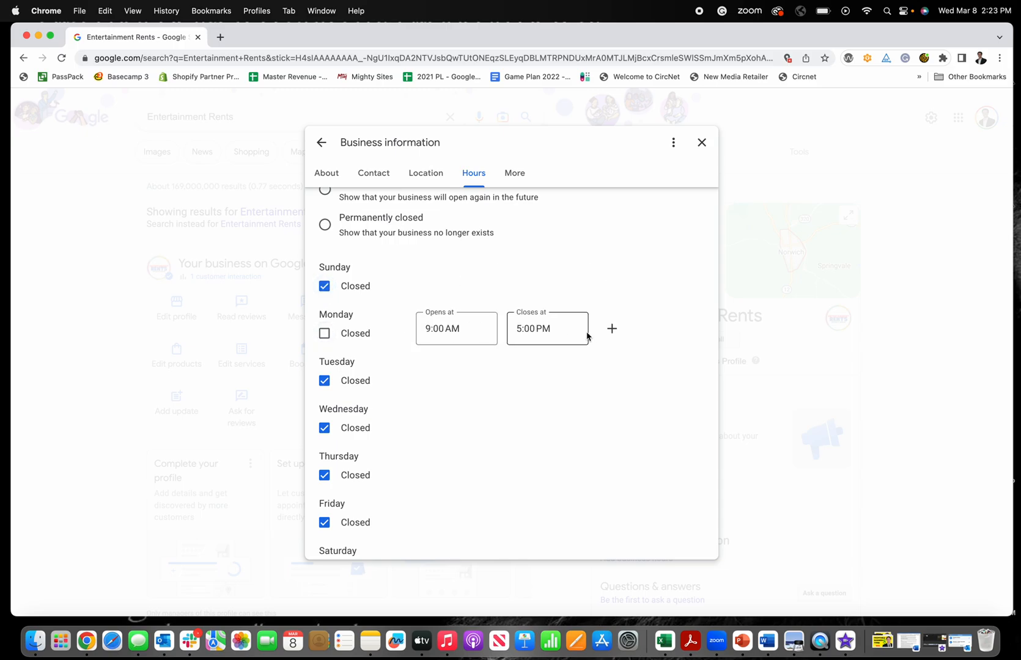
left_click(324, 382)
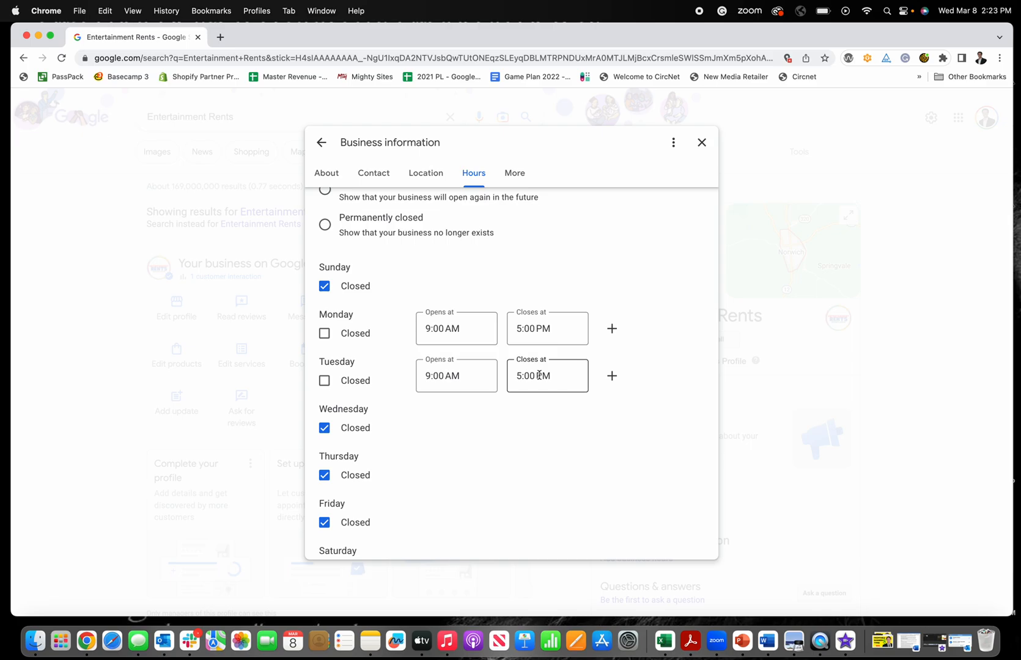
mouse_move(611, 377)
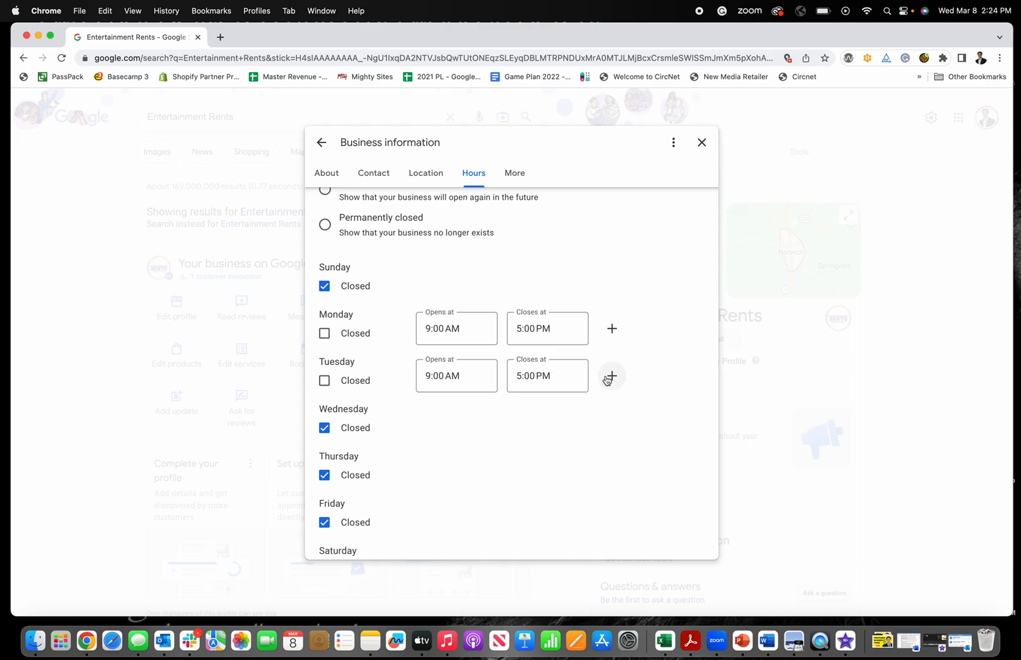
left_click(610, 376)
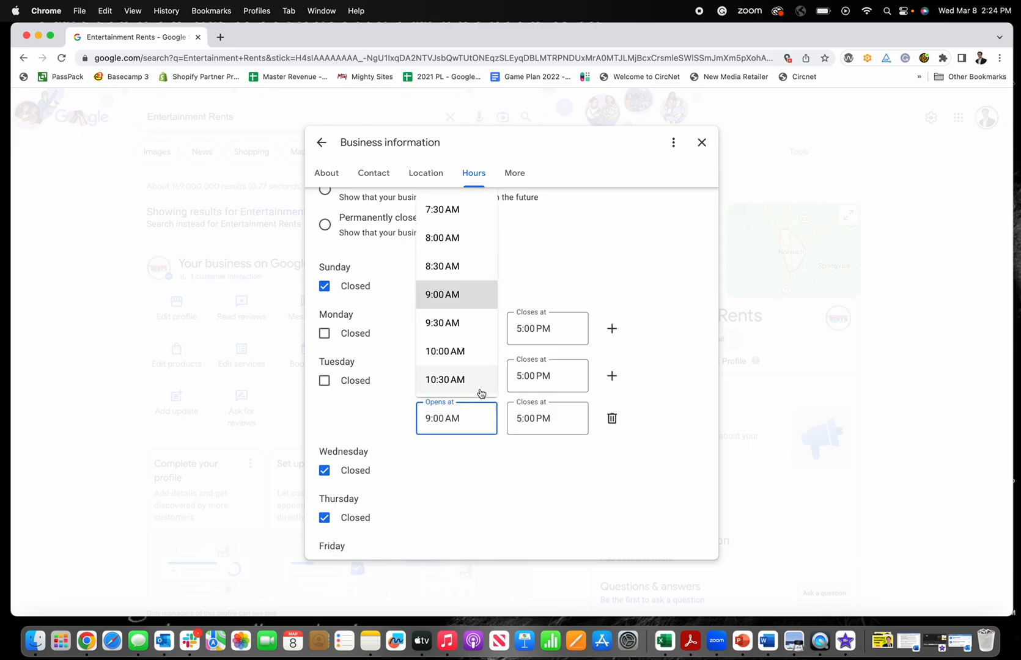
left_click(442, 295)
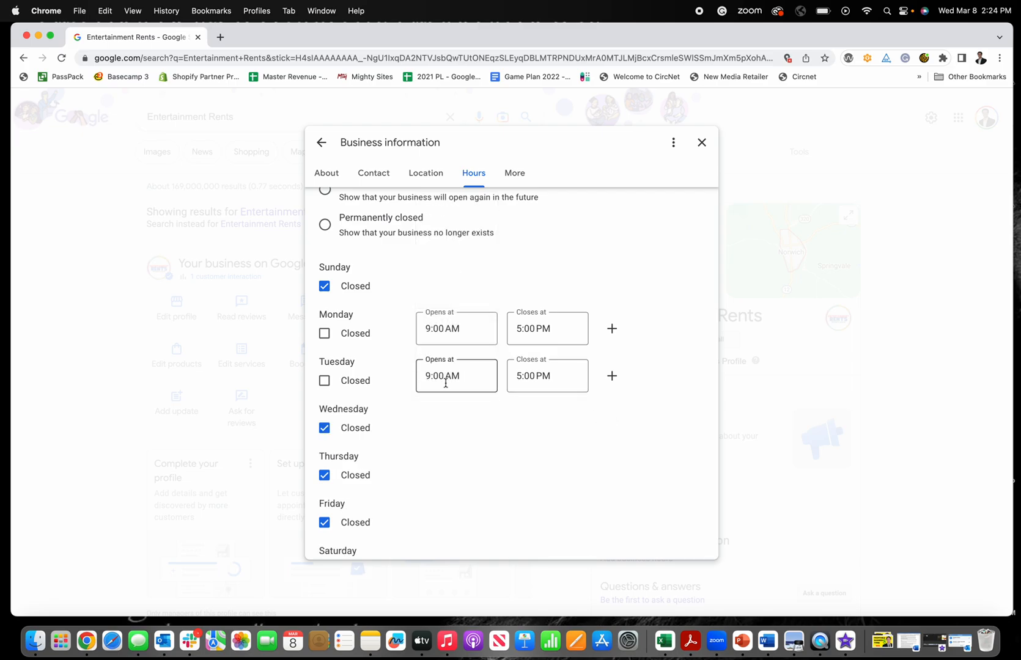
left_click(612, 376)
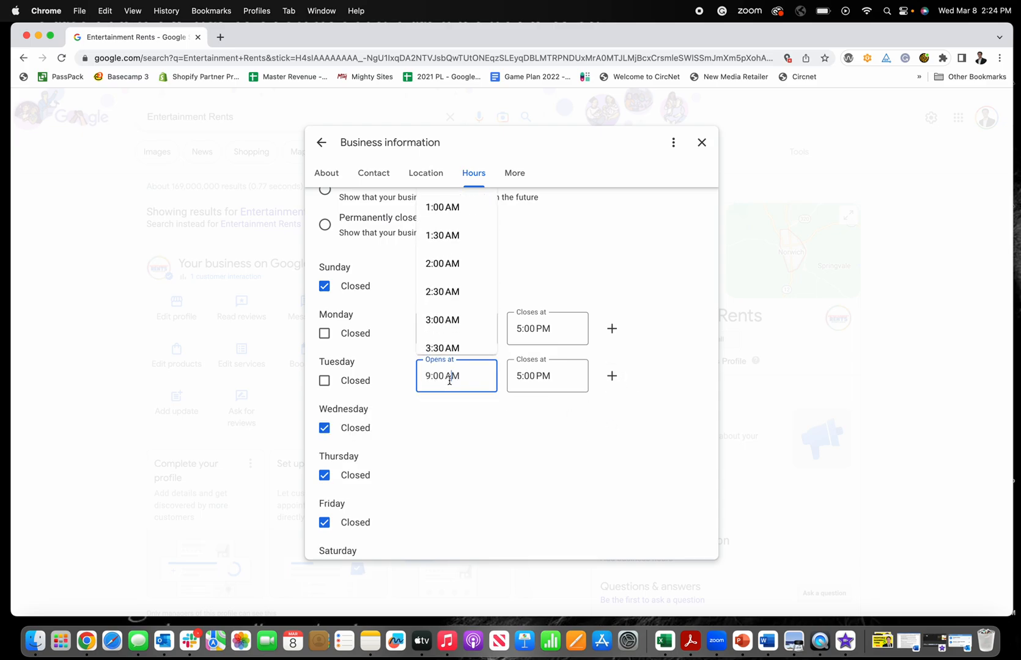
scroll("down", 3)
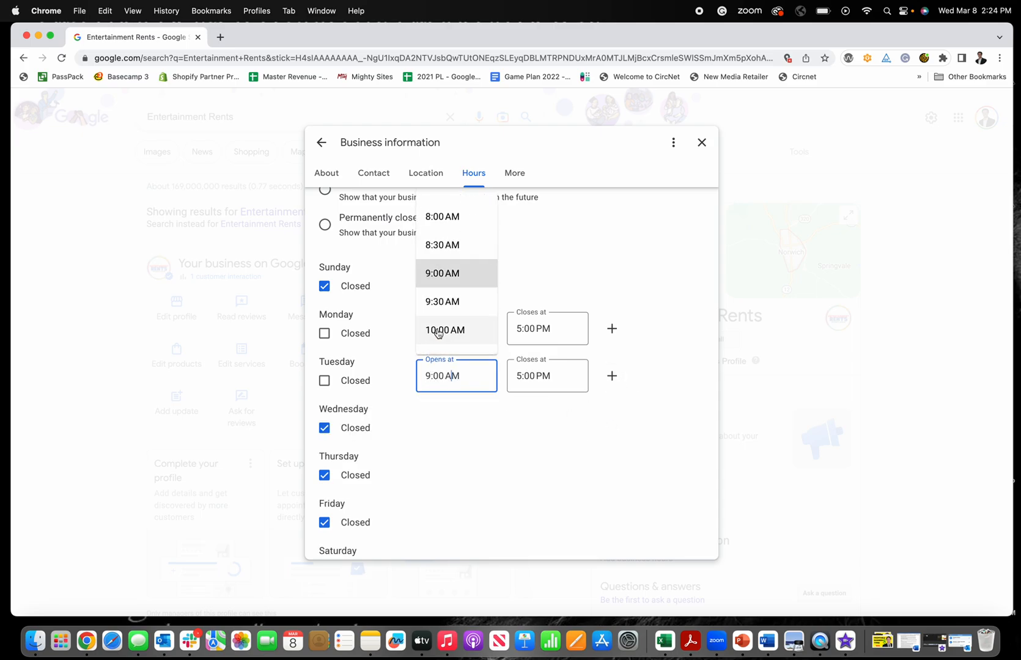
left_click(445, 330)
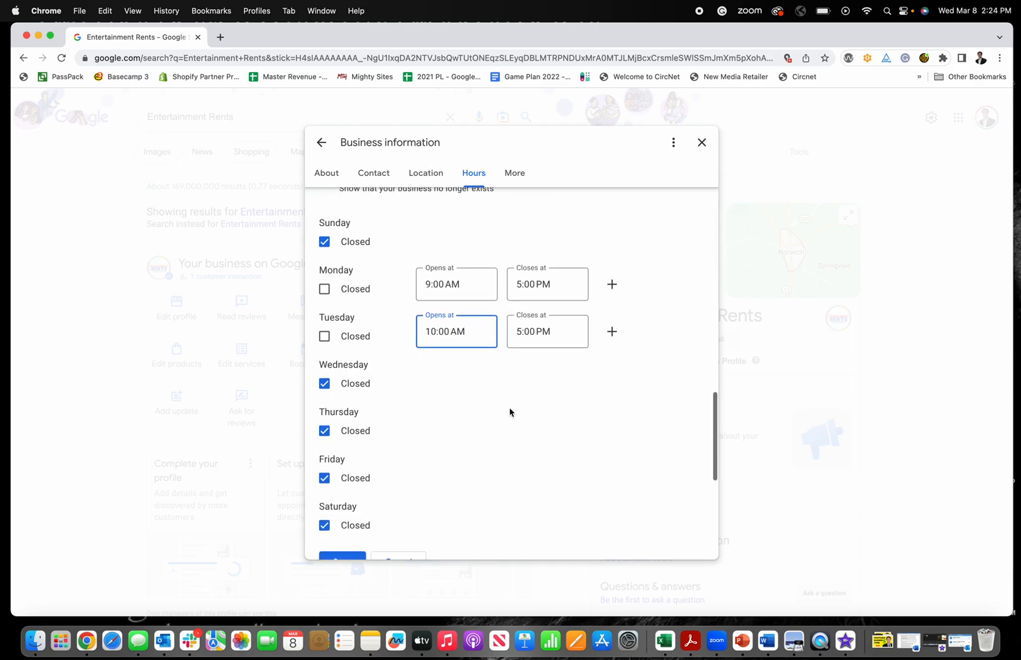
Open Wednesday 9–4:00 PM and Thursday split 9–12 and 1:30–5
left_click(325, 384)
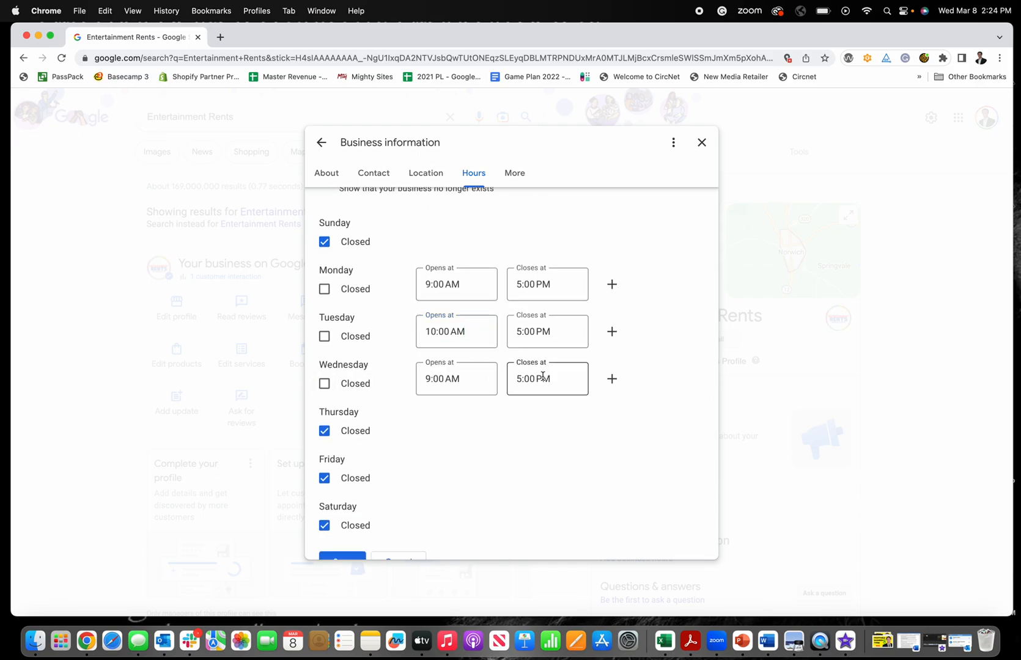
type("4:00 PM")
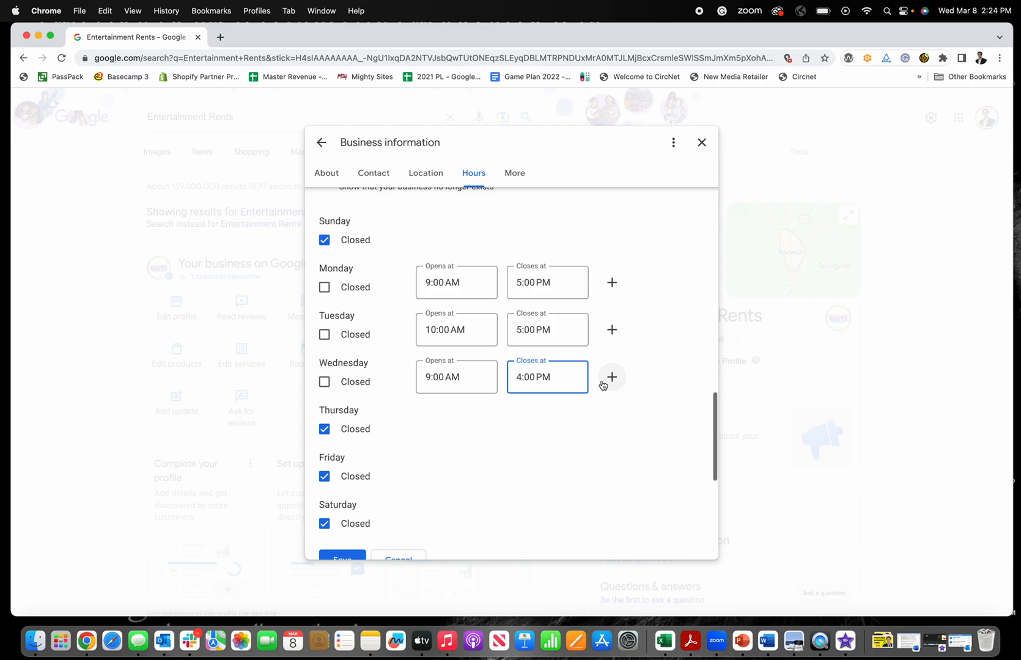
left_click(324, 428)
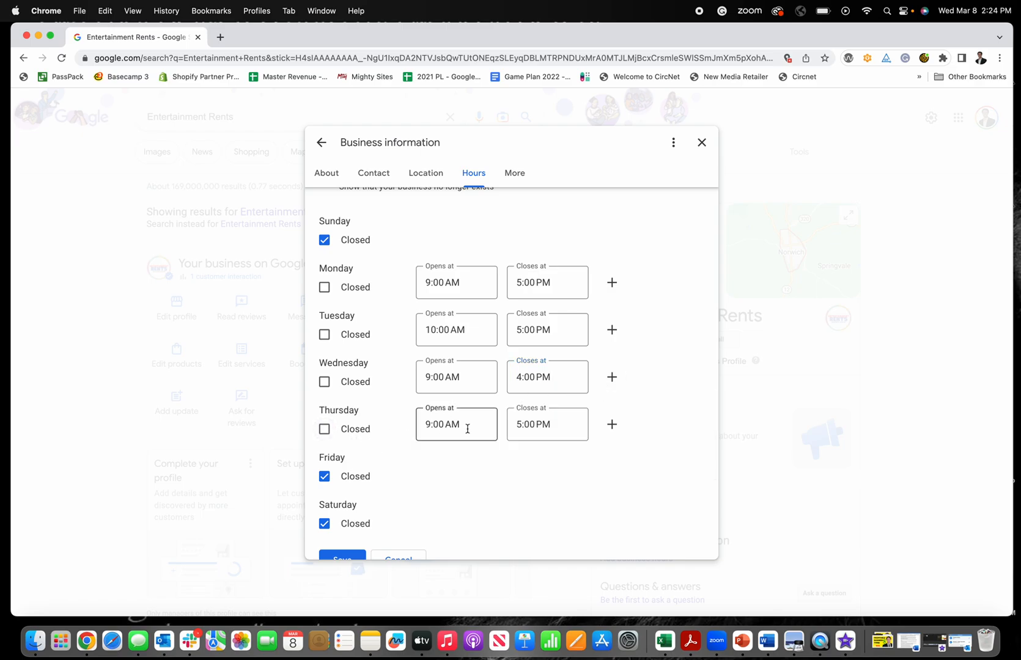
left_click(546, 425)
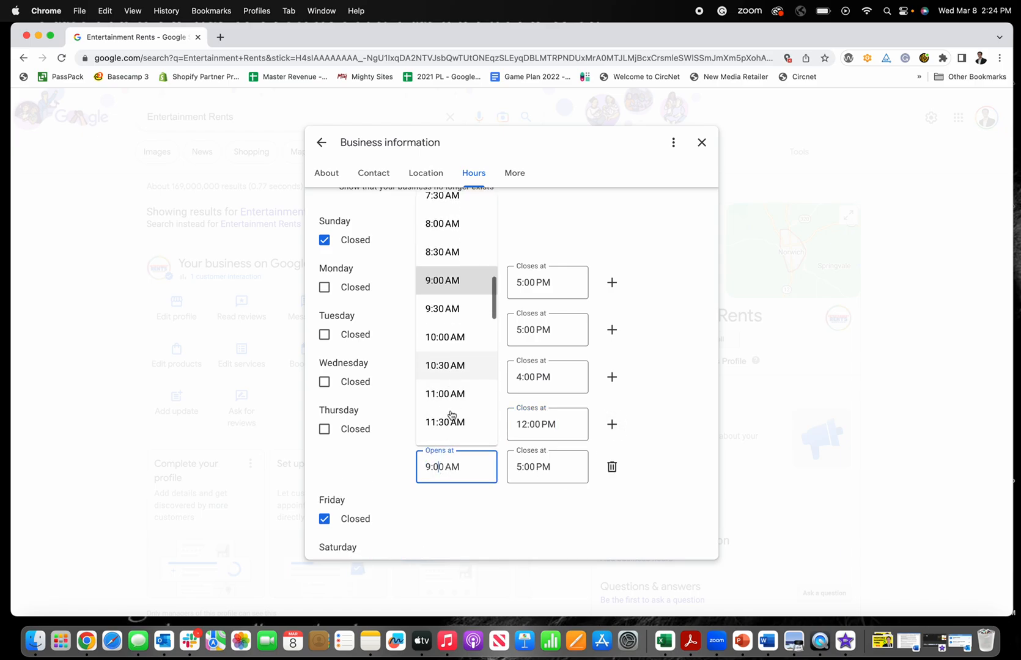
scroll("down", 3)
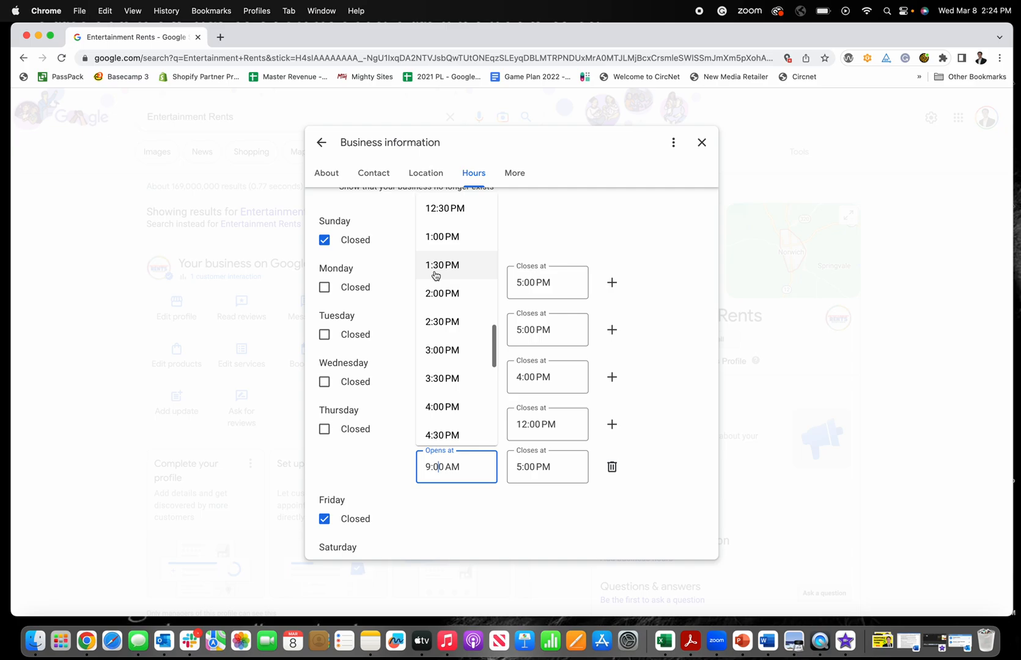
left_click(443, 266)
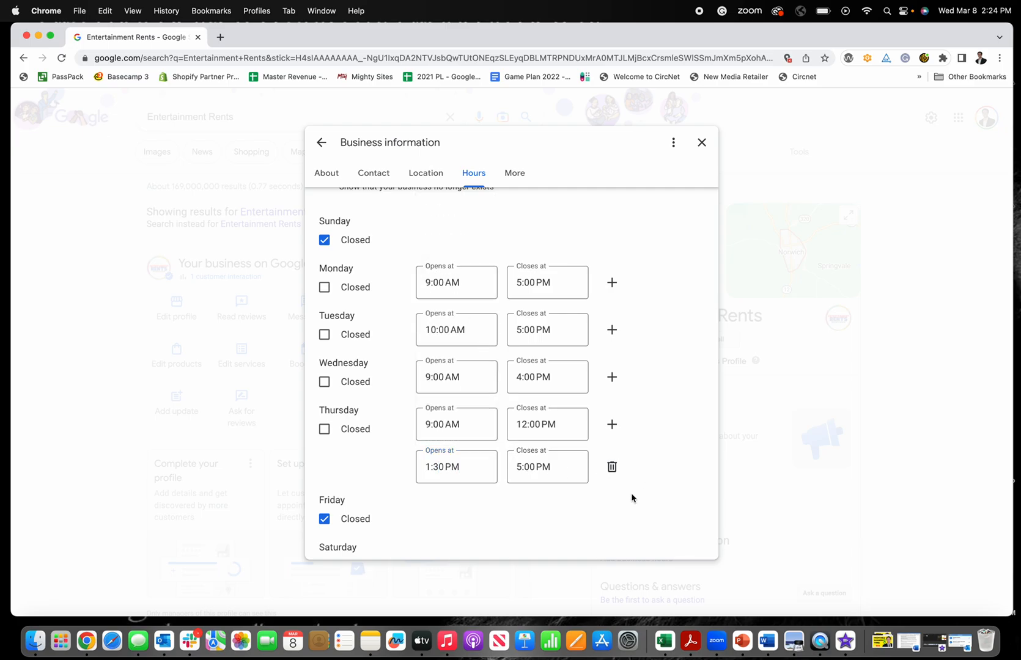
scroll("down", 3)
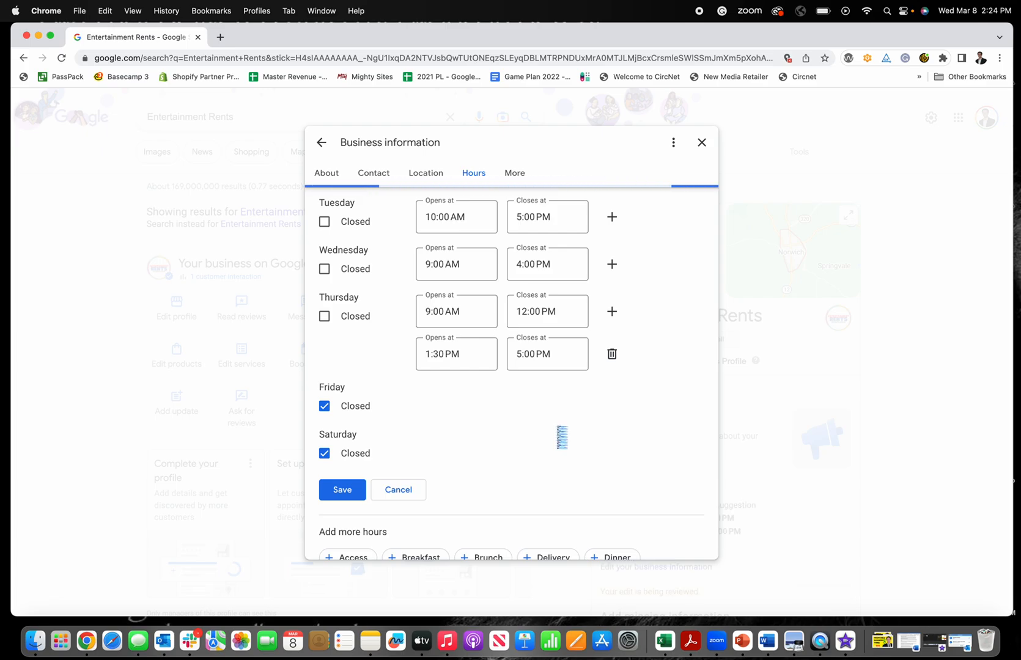
Save the weekly hours and review the pending-edit summary
left_click(342, 489)
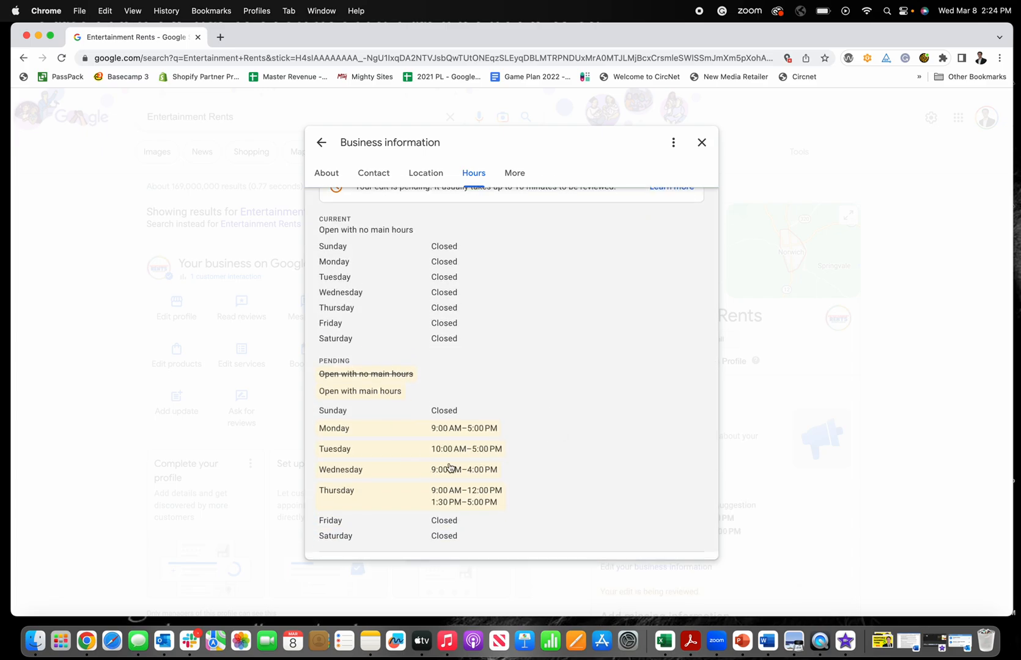
scroll("down", 3)
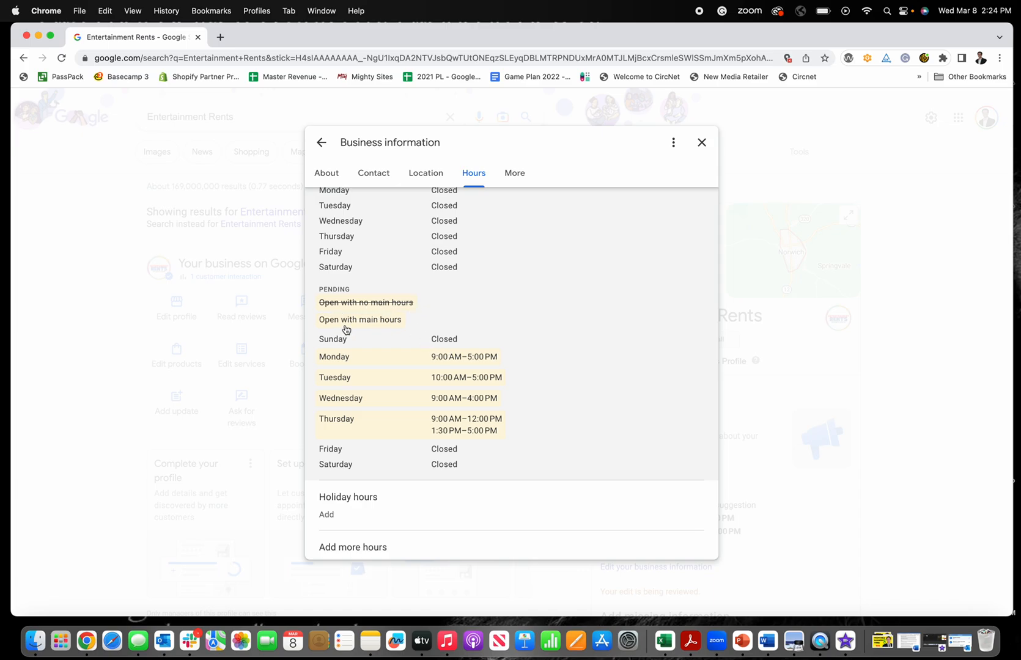
scroll("down", 3)
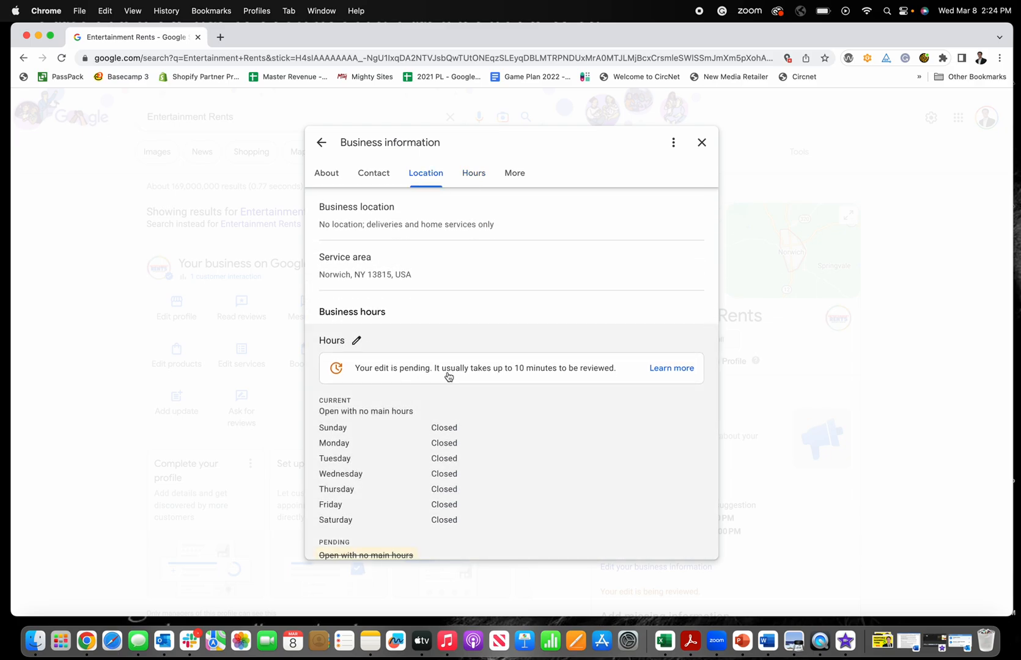
mouse_move(649, 382)
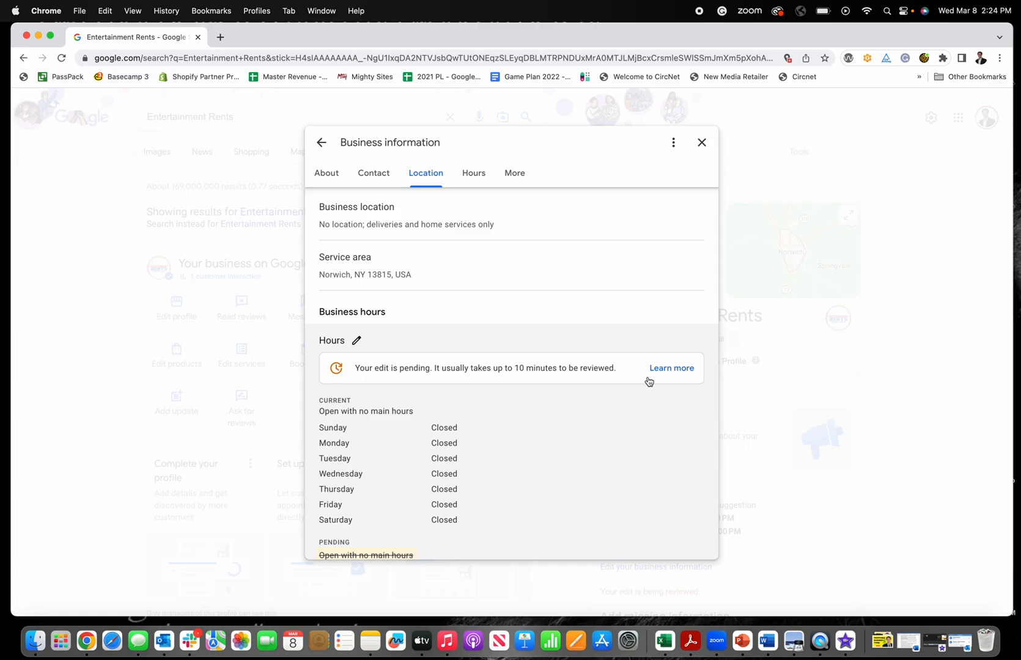
Switch hours to 'Open with no main hours', save, and return to the Contact section
left_click(356, 341)
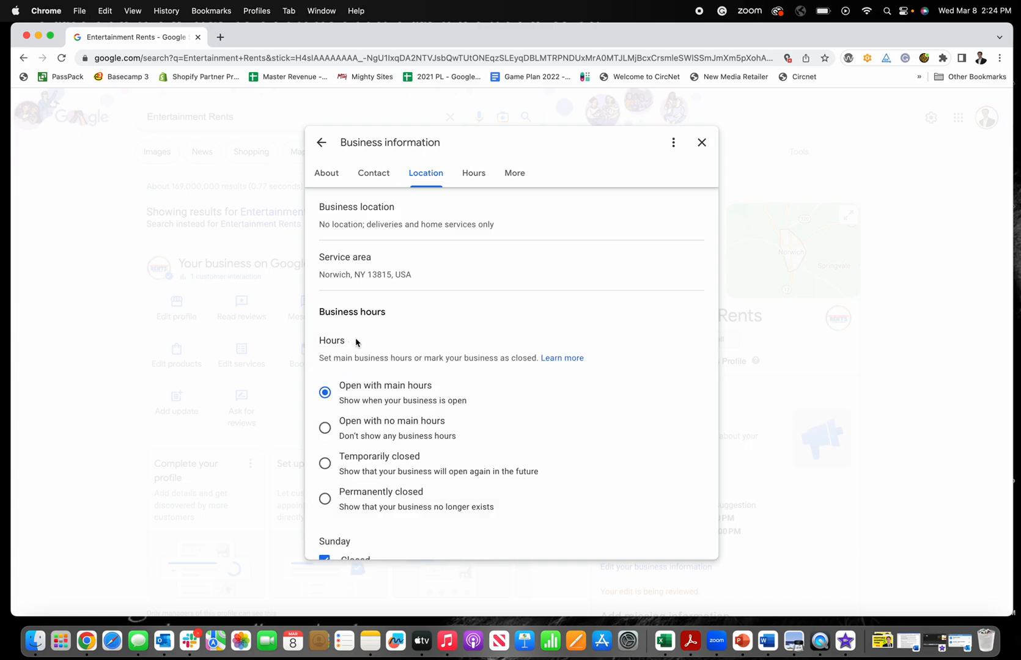
left_click(325, 428)
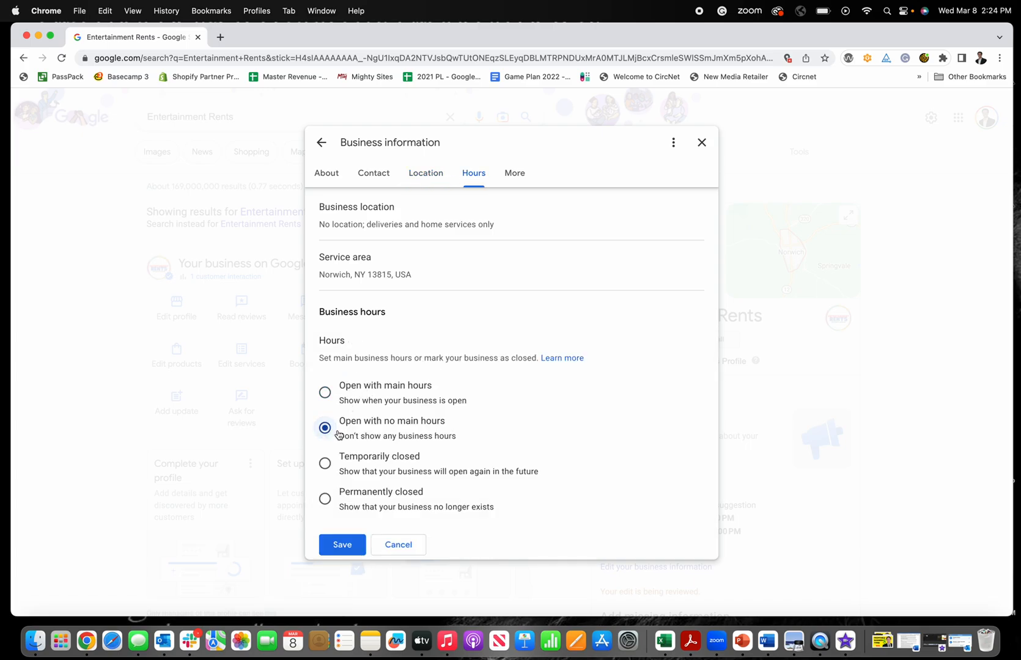
scroll("down", 3)
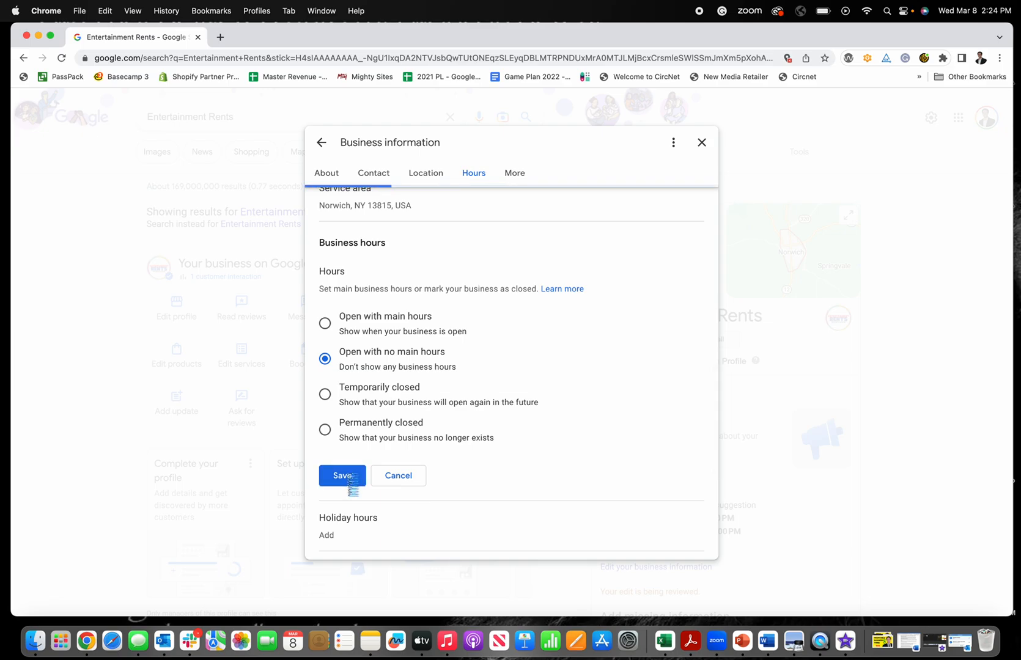
left_click(343, 476)
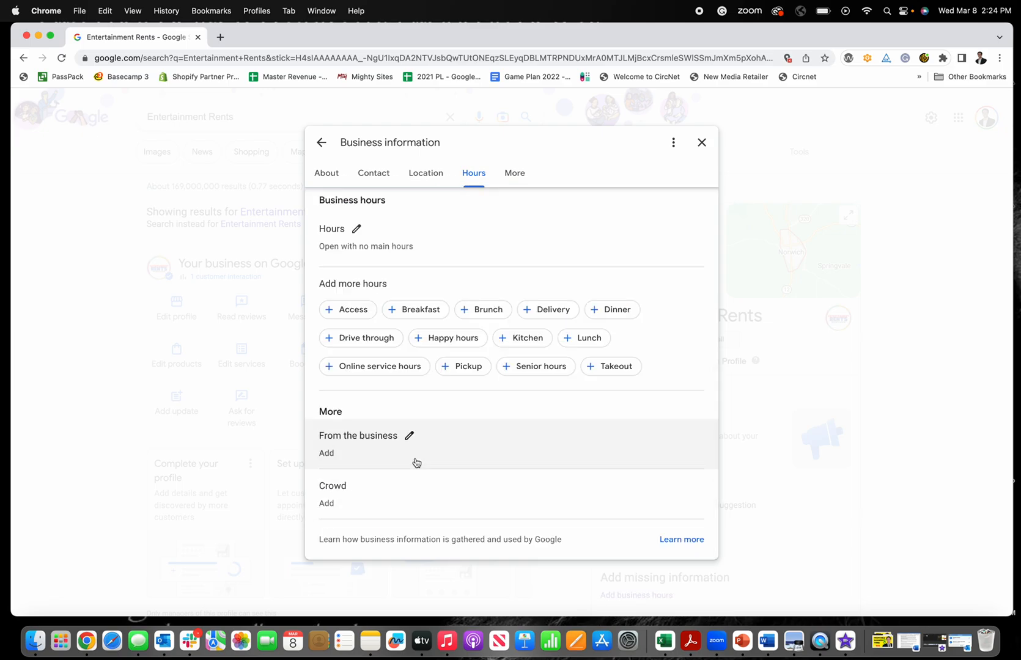
left_click(374, 174)
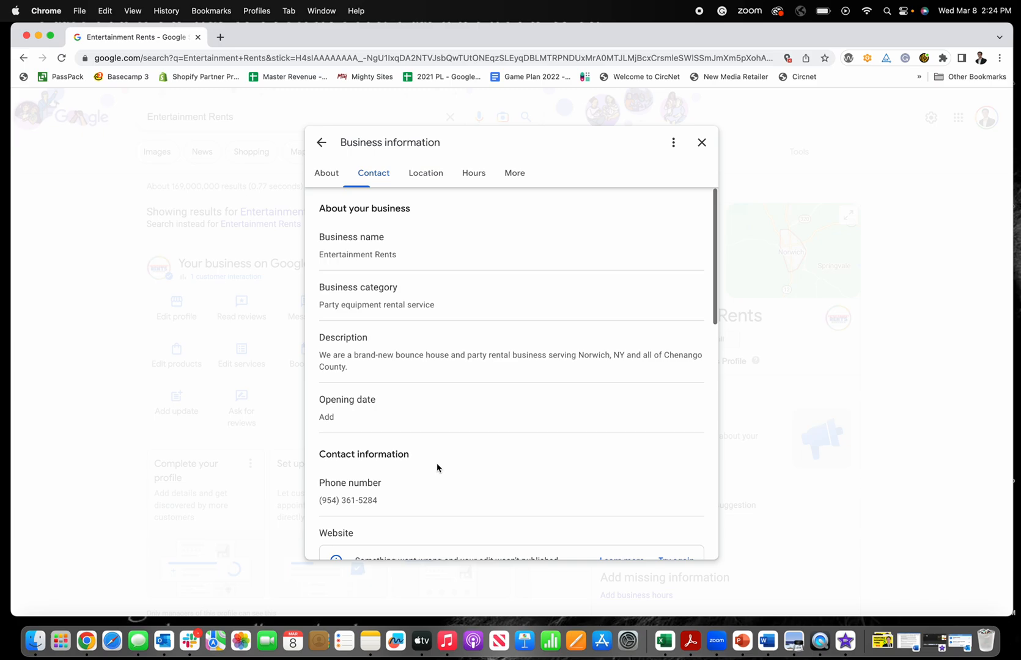
Close the Business information dialog back to the Entertainment Rents profile
left_click(702, 143)
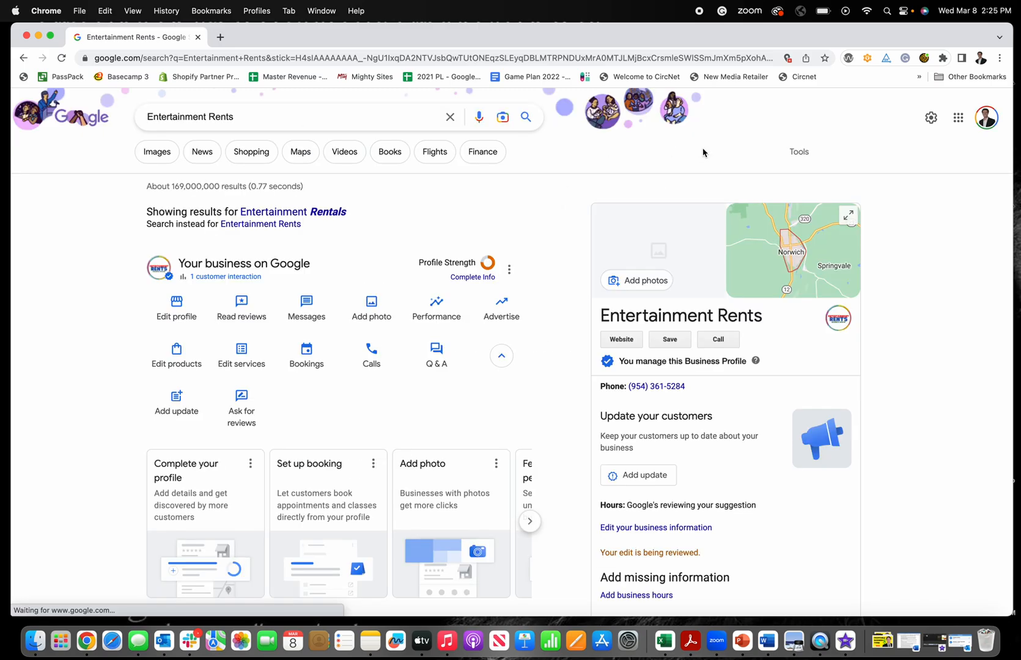
mouse_move(462, 332)
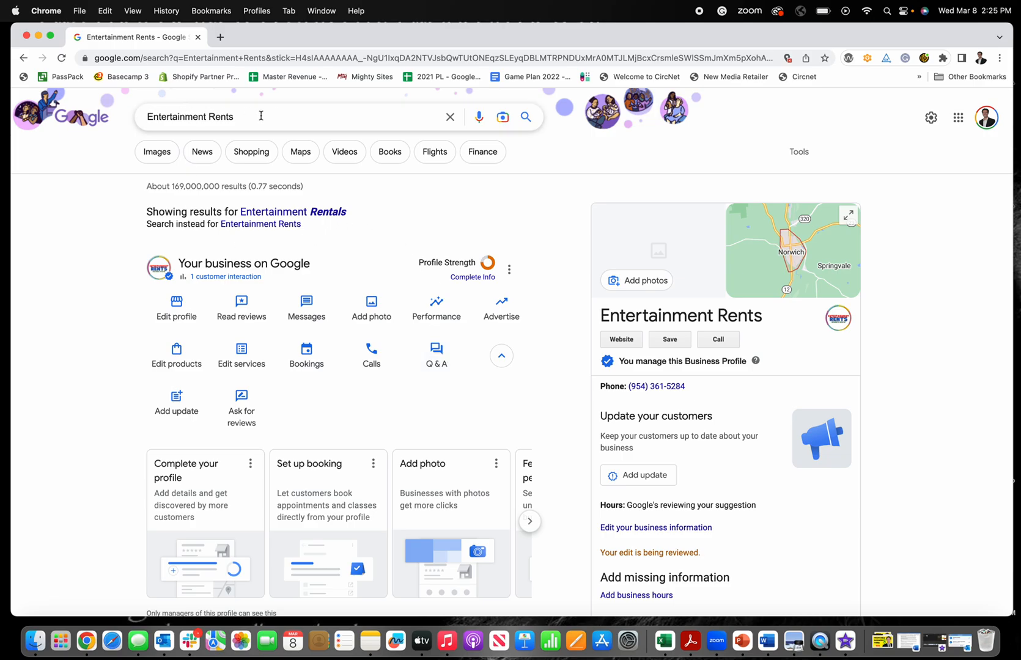
mouse_move(986, 96)
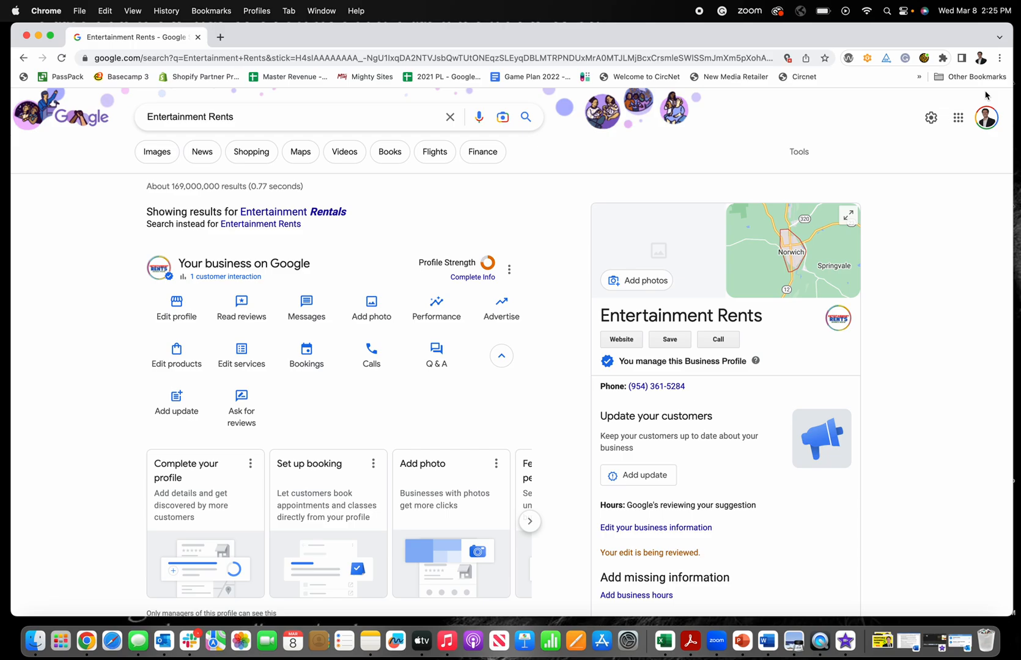
mouse_move(552, 232)
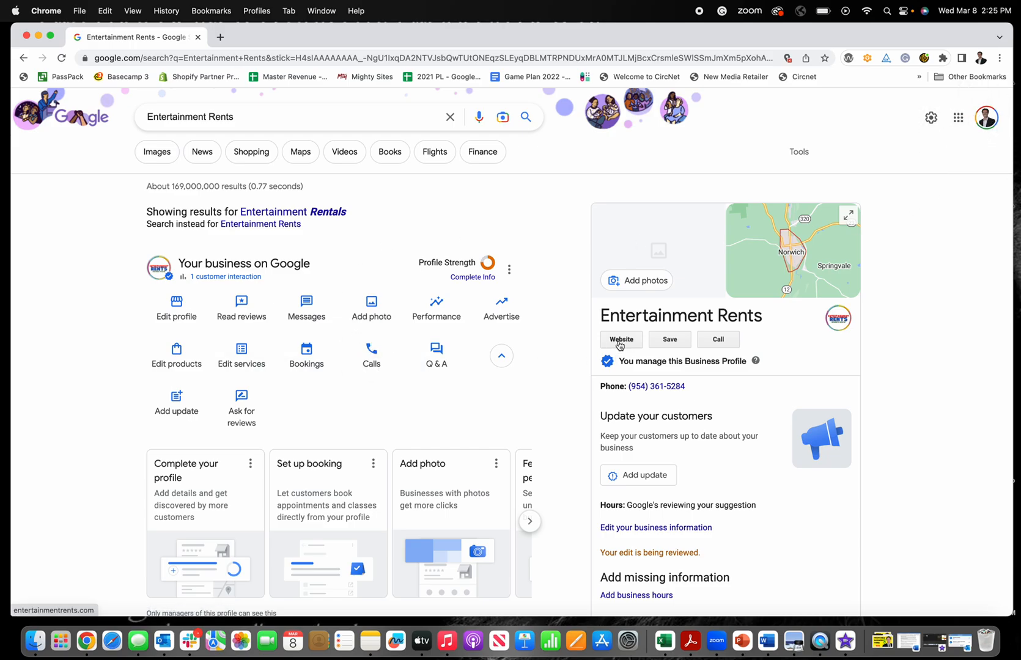
mouse_move(499, 381)
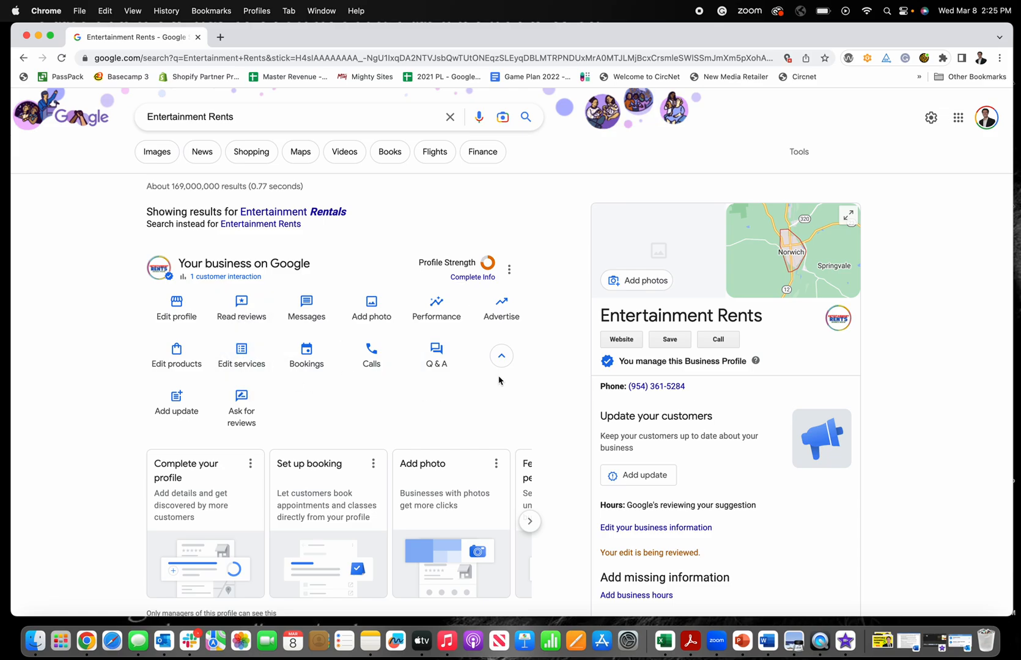
mouse_move(955, 133)
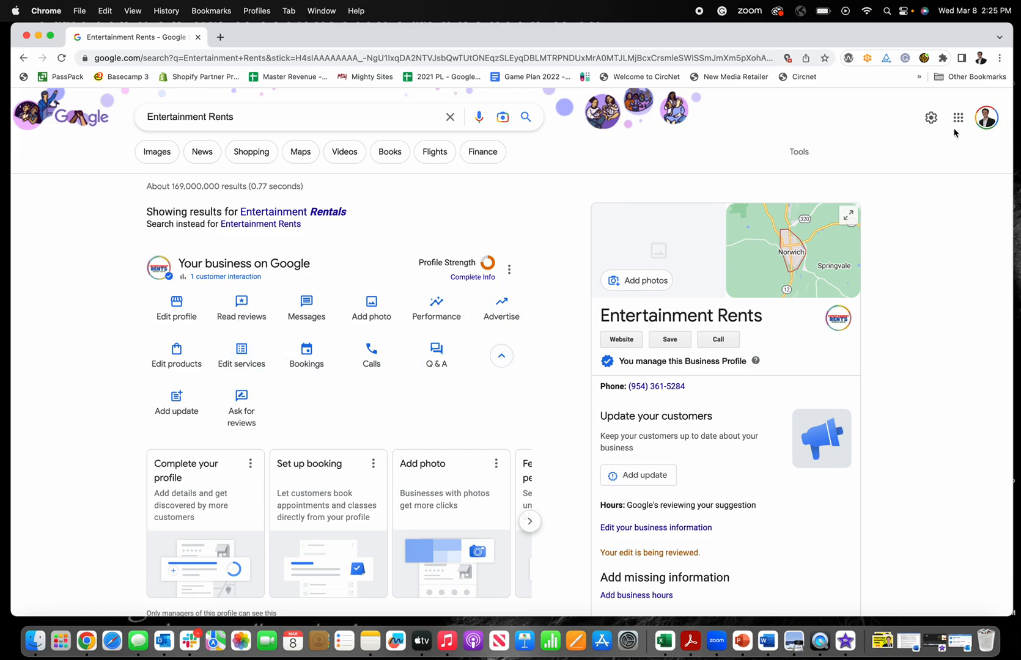
mouse_move(142, 137)
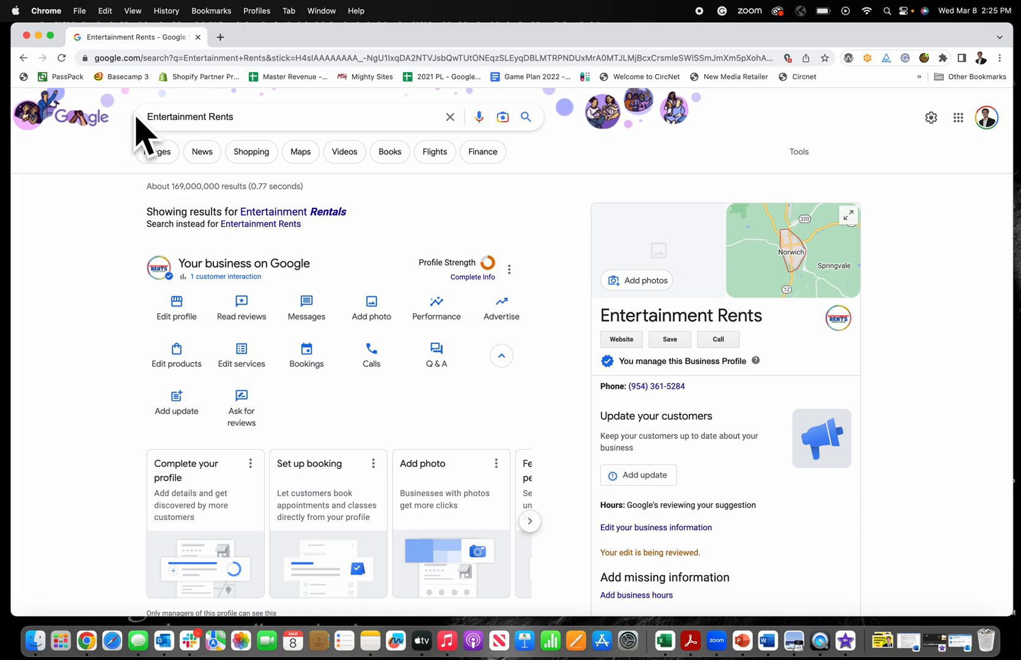
mouse_move(294, 245)
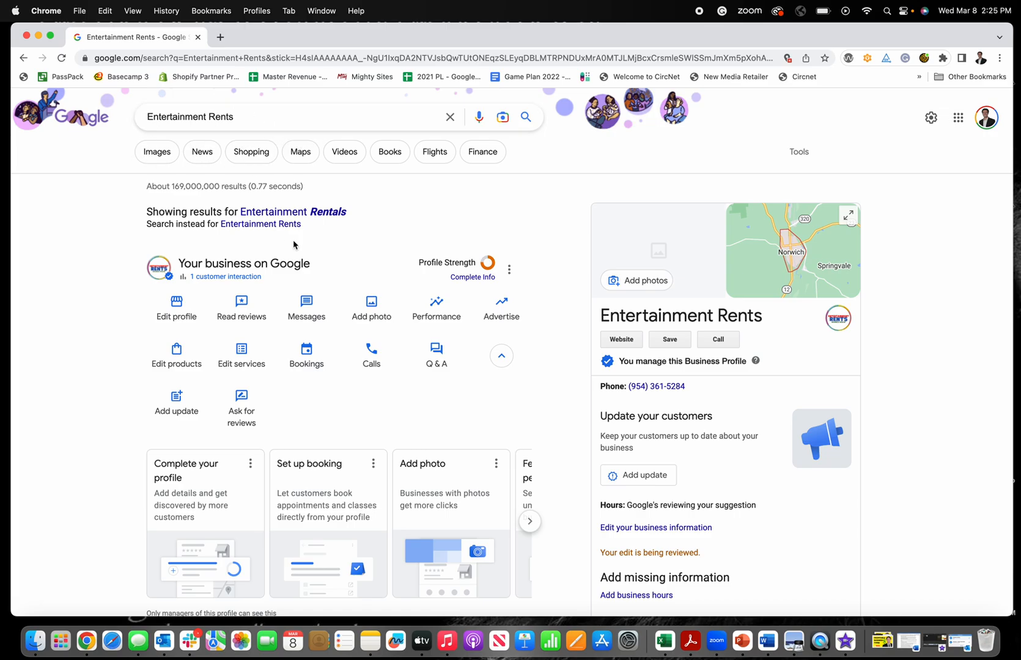
mouse_move(704, 384)
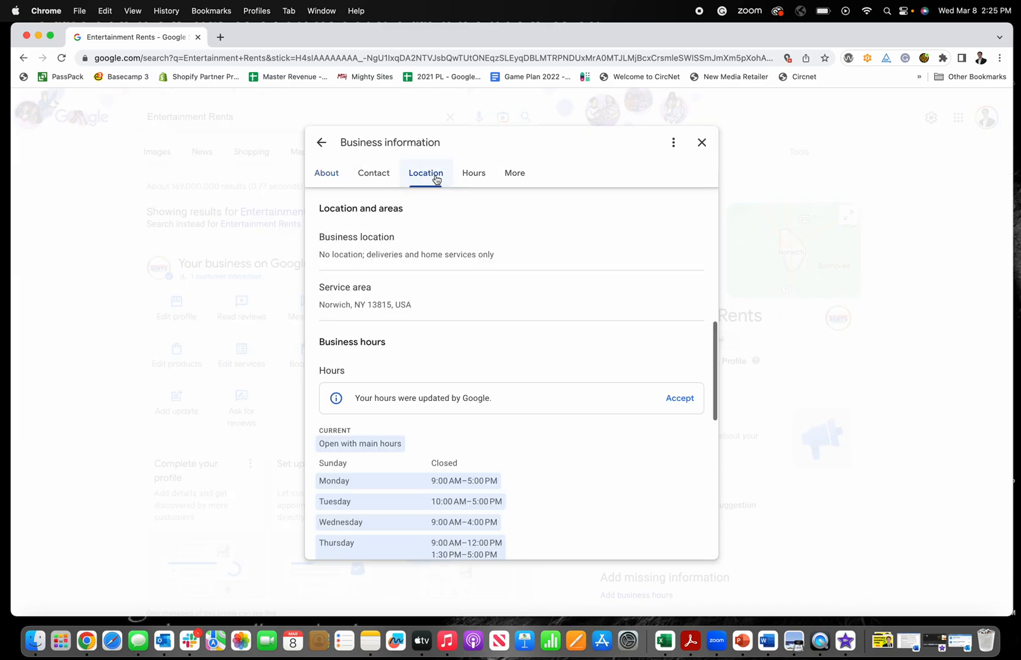
In Hours, set the business to 'Open with no main hours' and save it for review
left_click(474, 172)
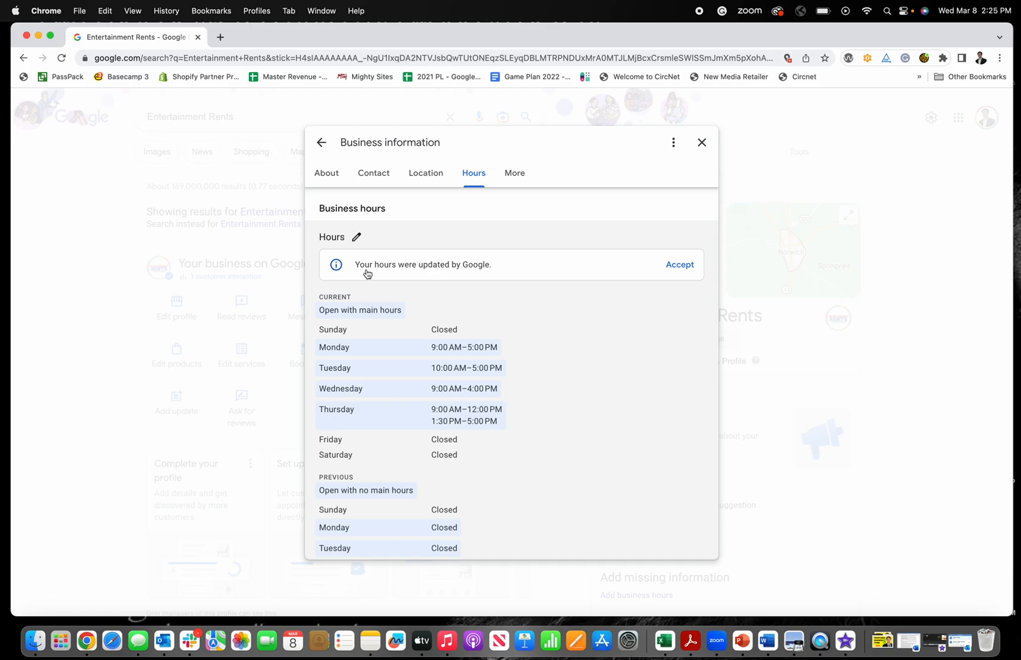
left_click(356, 237)
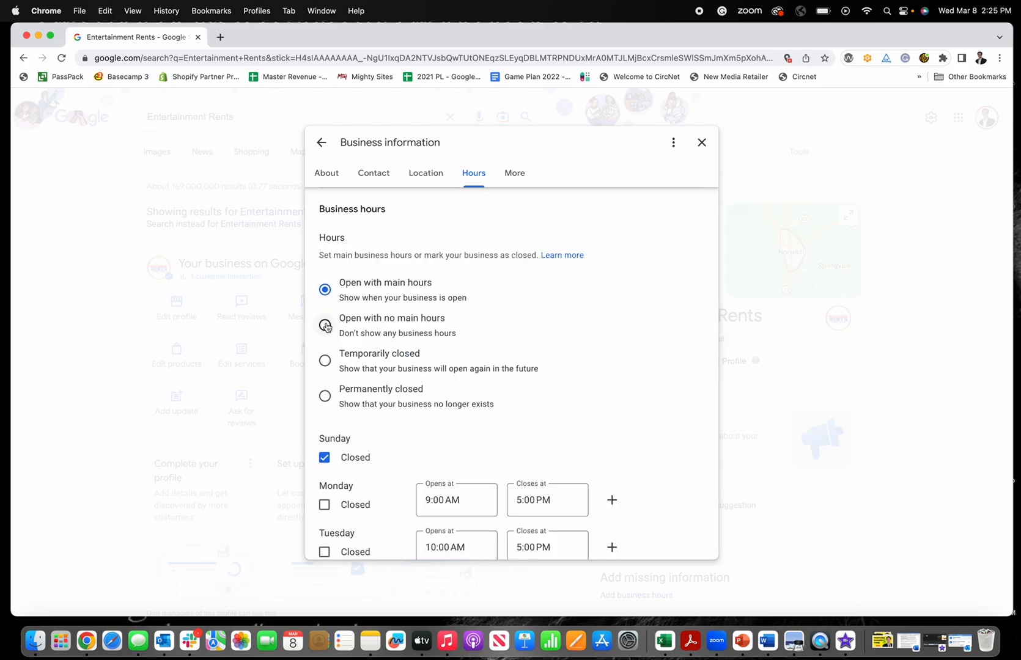
left_click(325, 324)
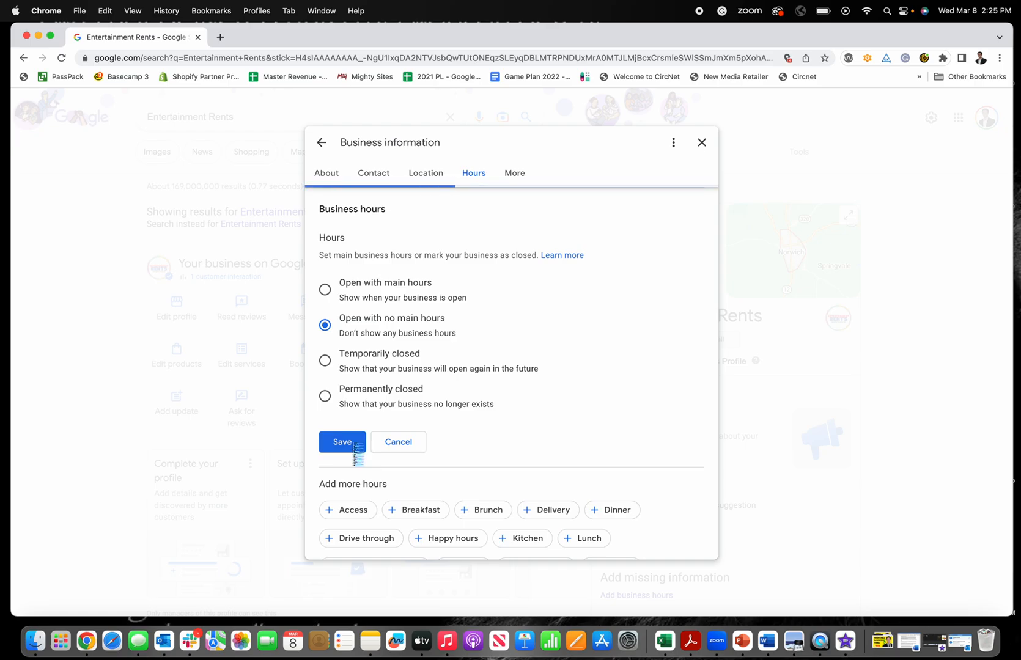
left_click(343, 441)
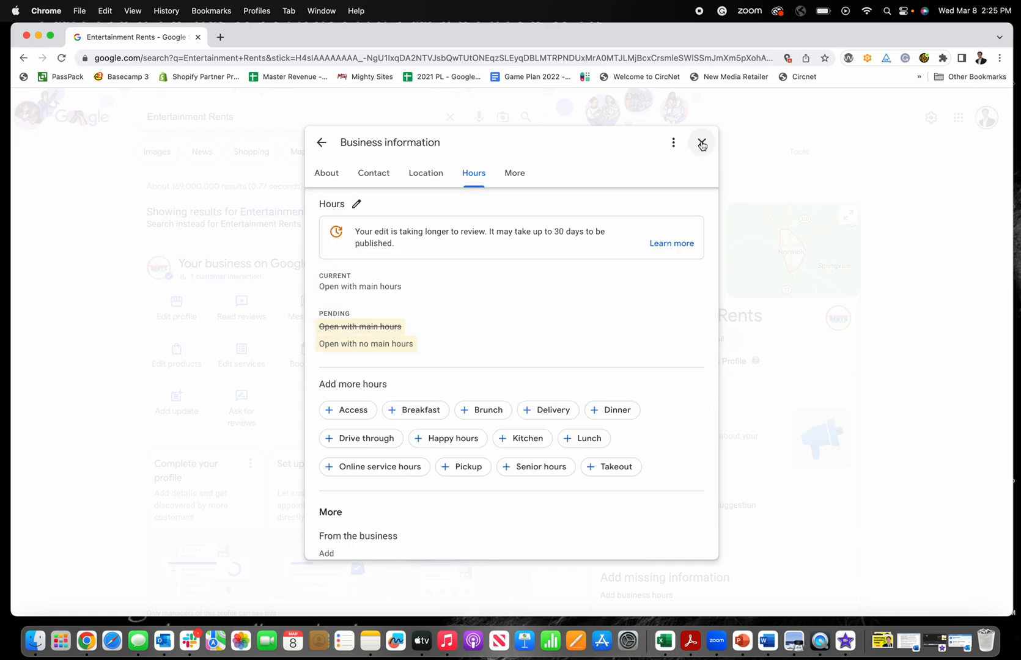
Close the Business information dialog and return to the top of the search page
left_click(701, 143)
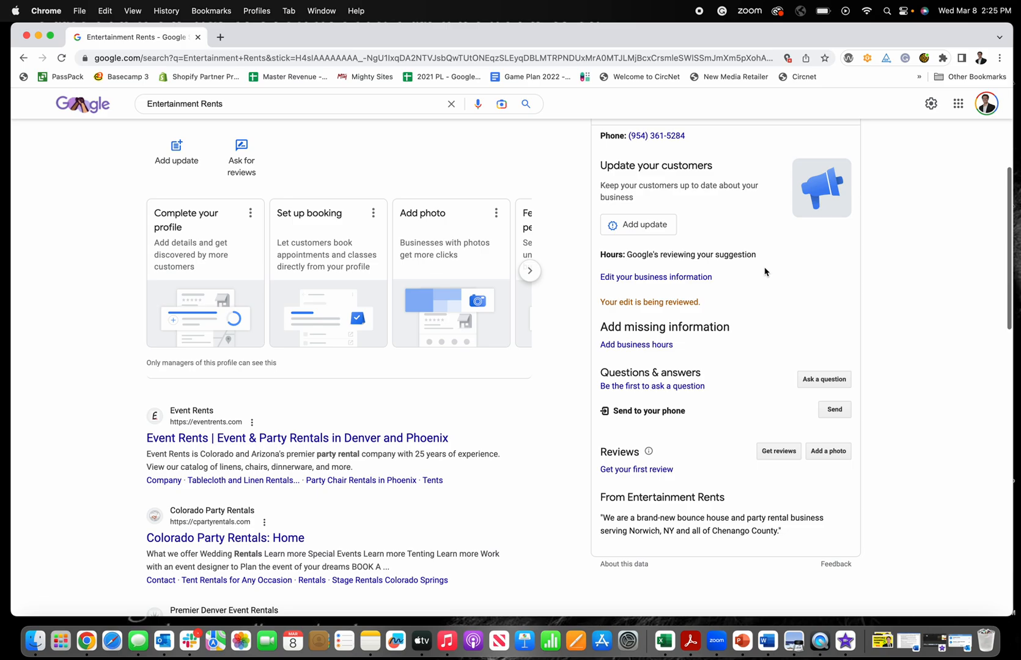
scroll("up", 3)
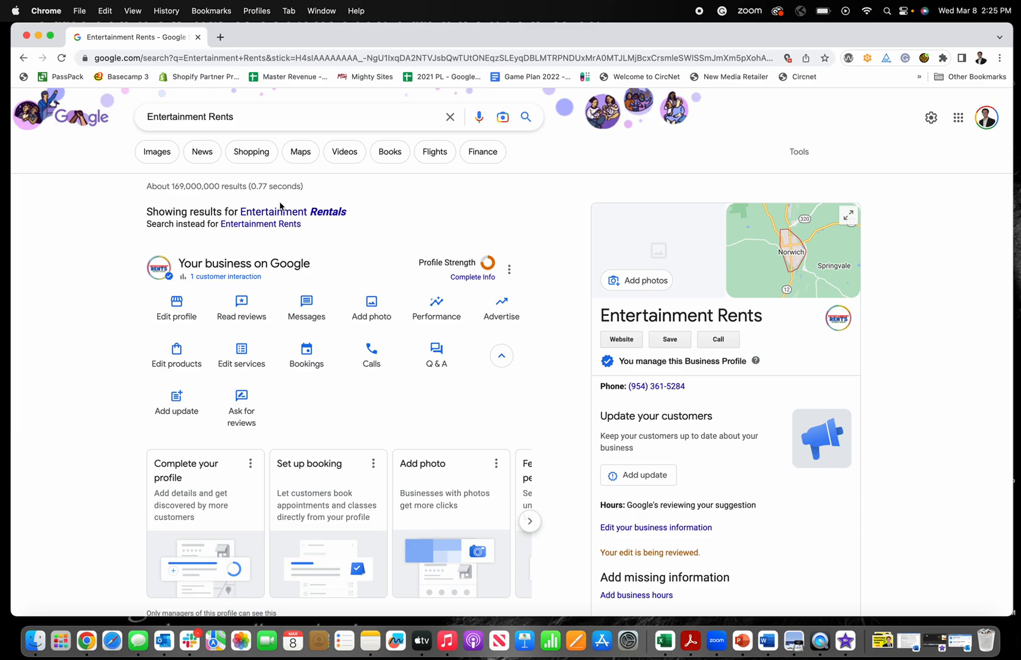
mouse_move(293, 205)
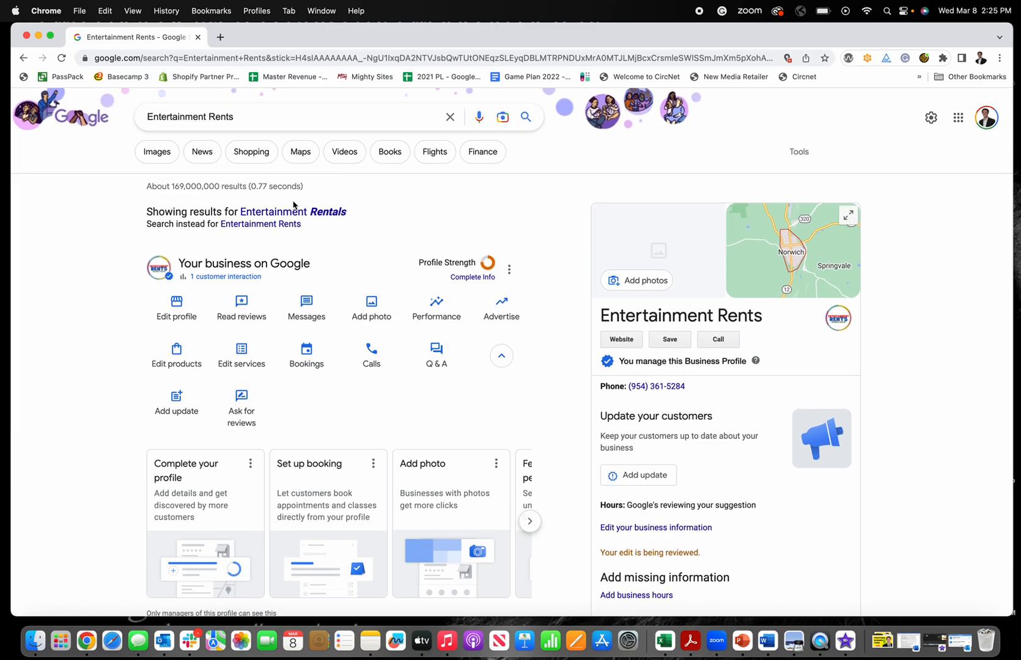